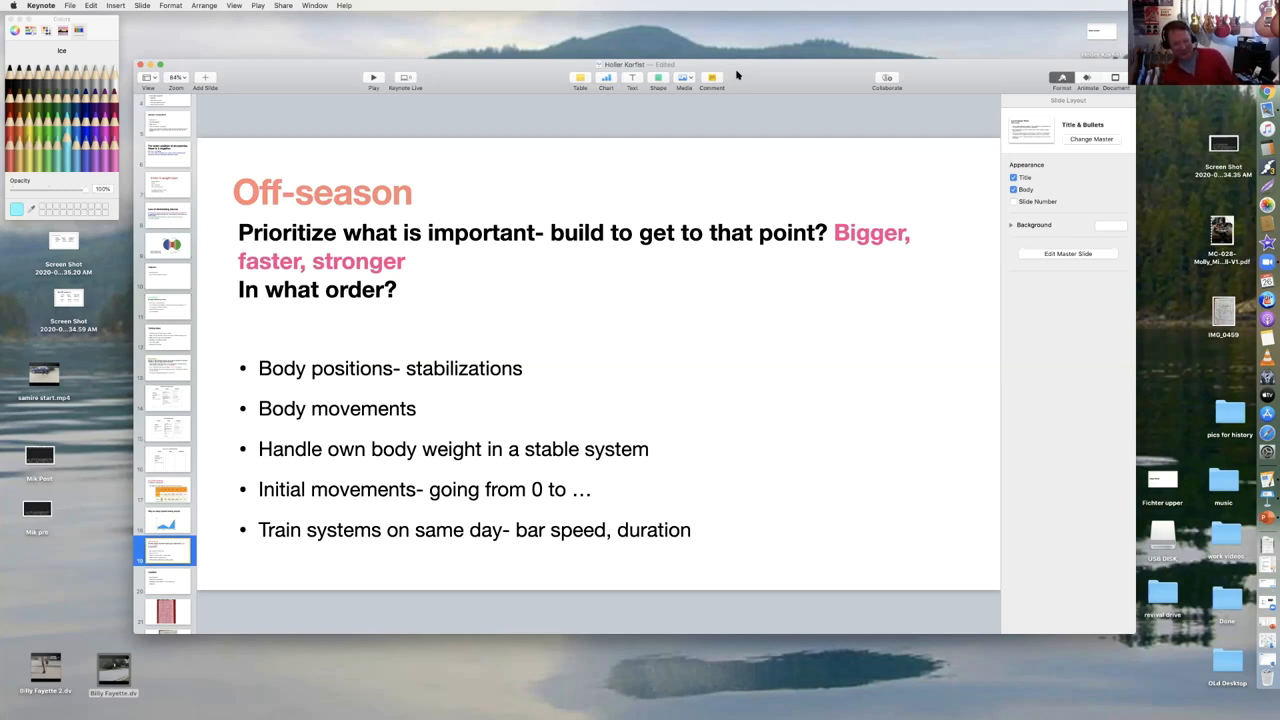
mouse_move(578, 359)
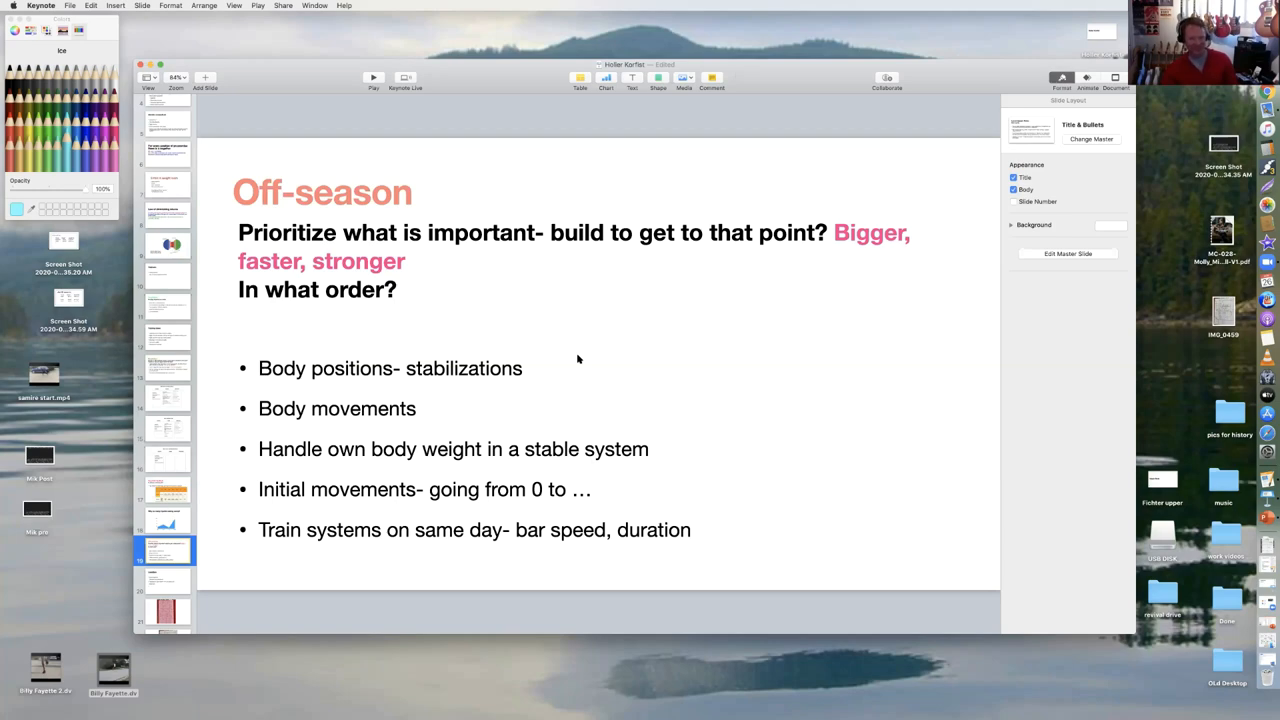
mouse_move(560, 347)
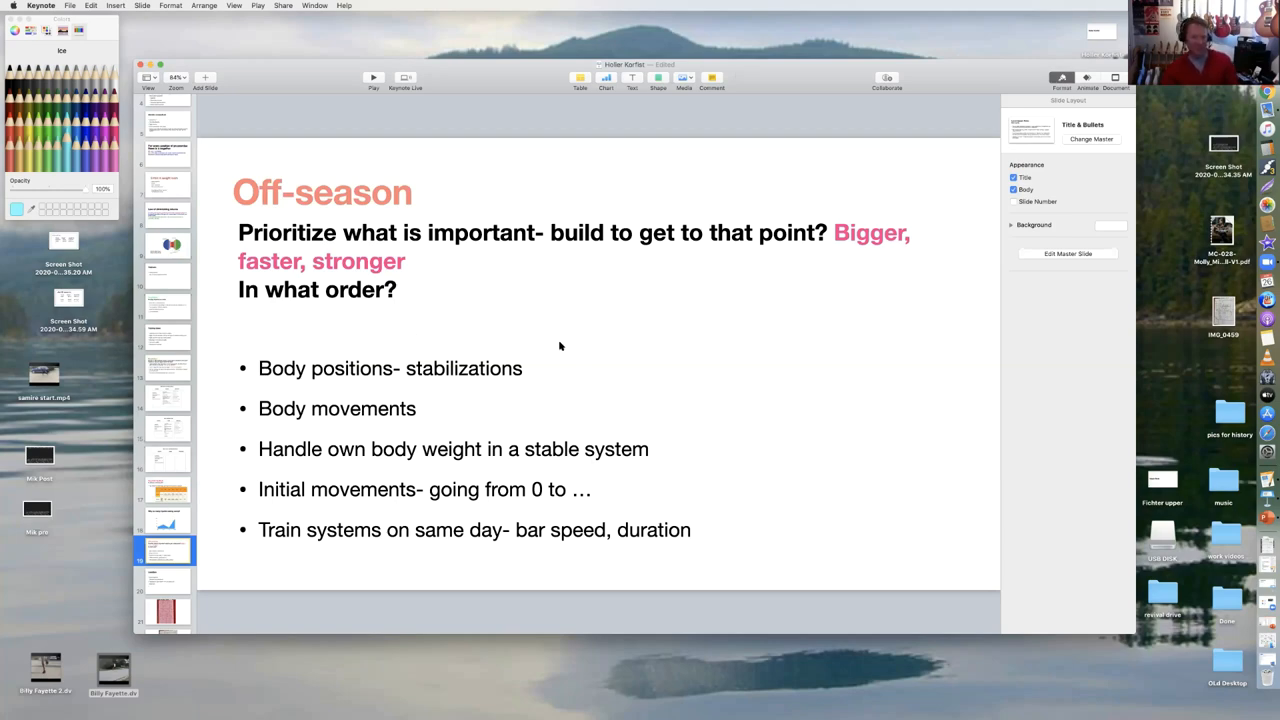
mouse_move(631, 344)
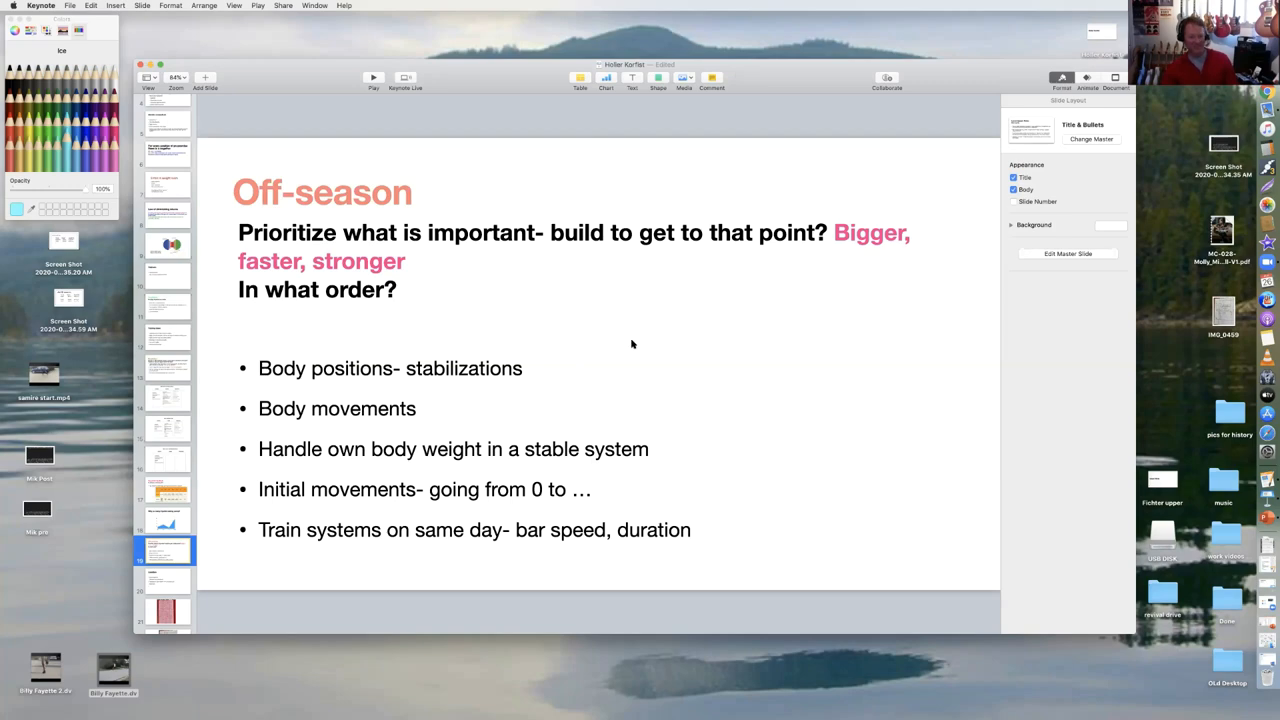
mouse_move(610, 332)
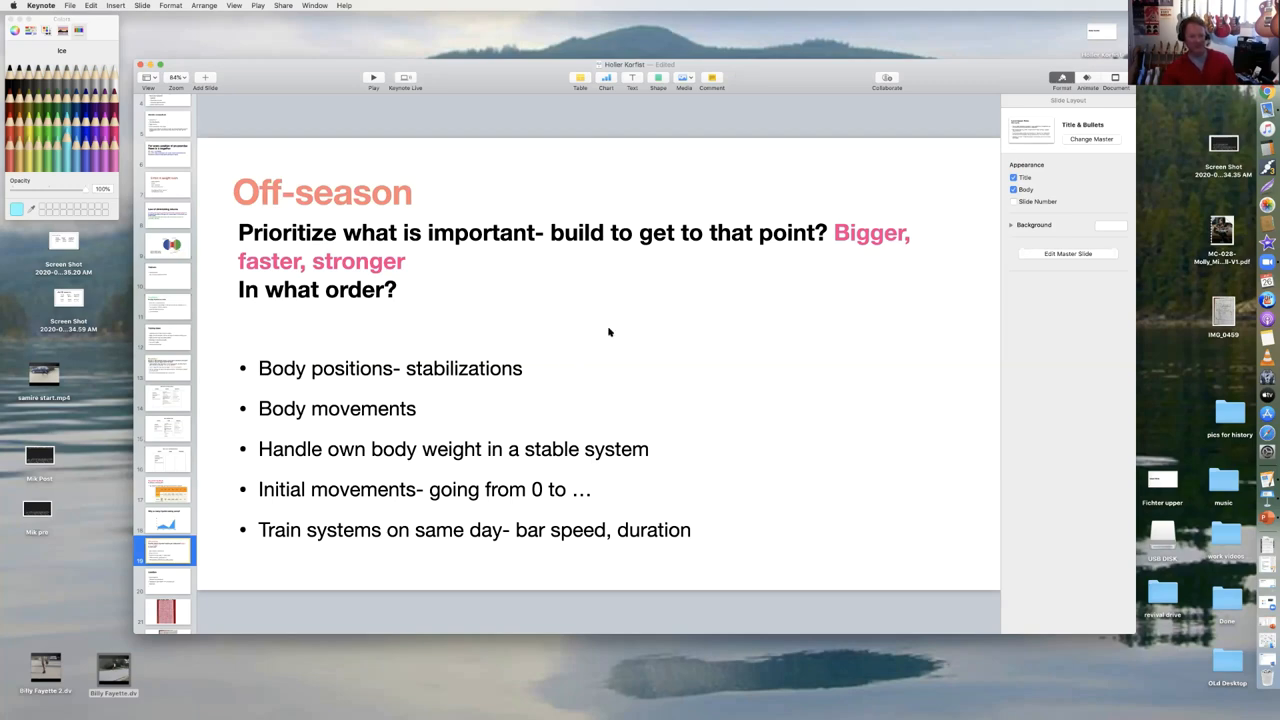
mouse_move(460, 334)
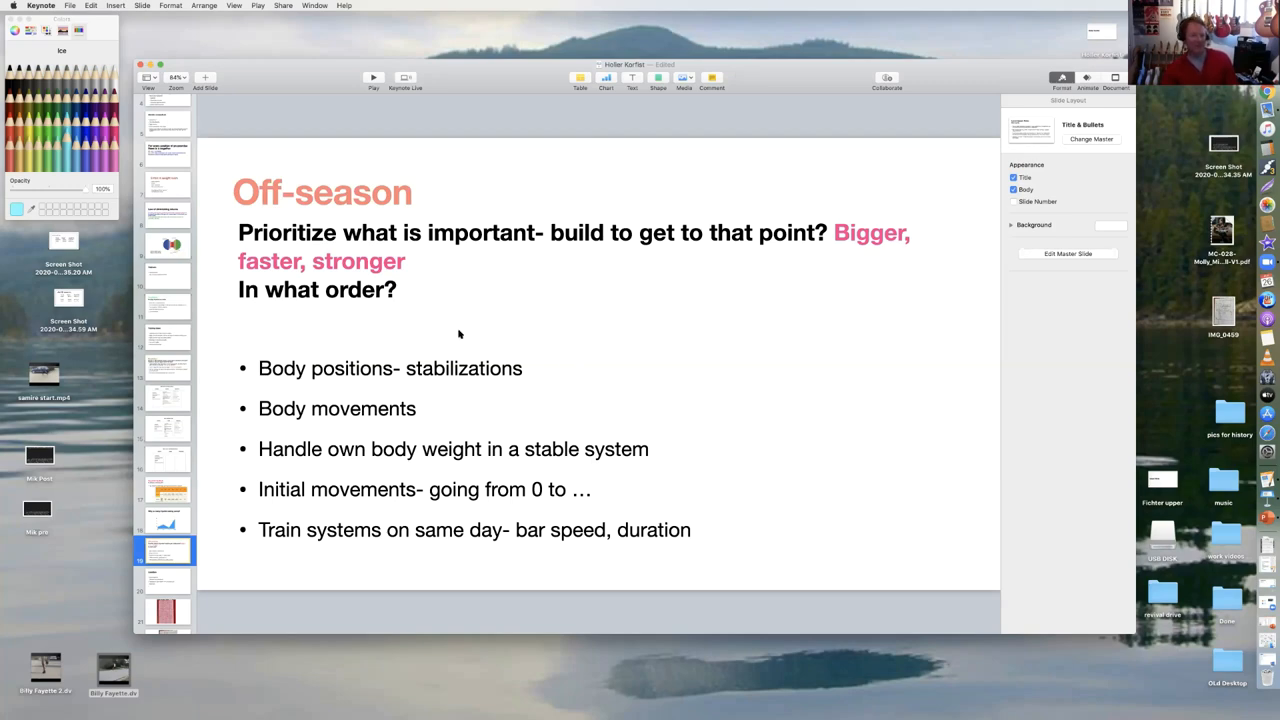
mouse_move(518, 360)
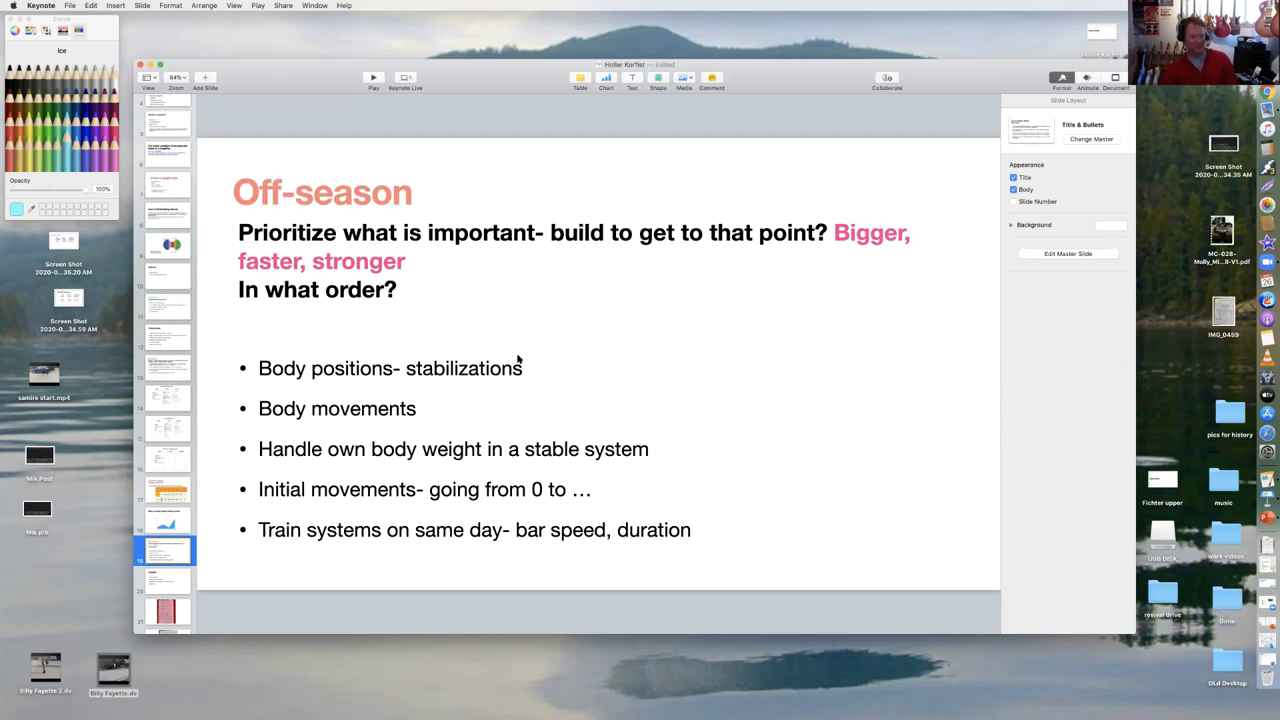
mouse_move(441, 360)
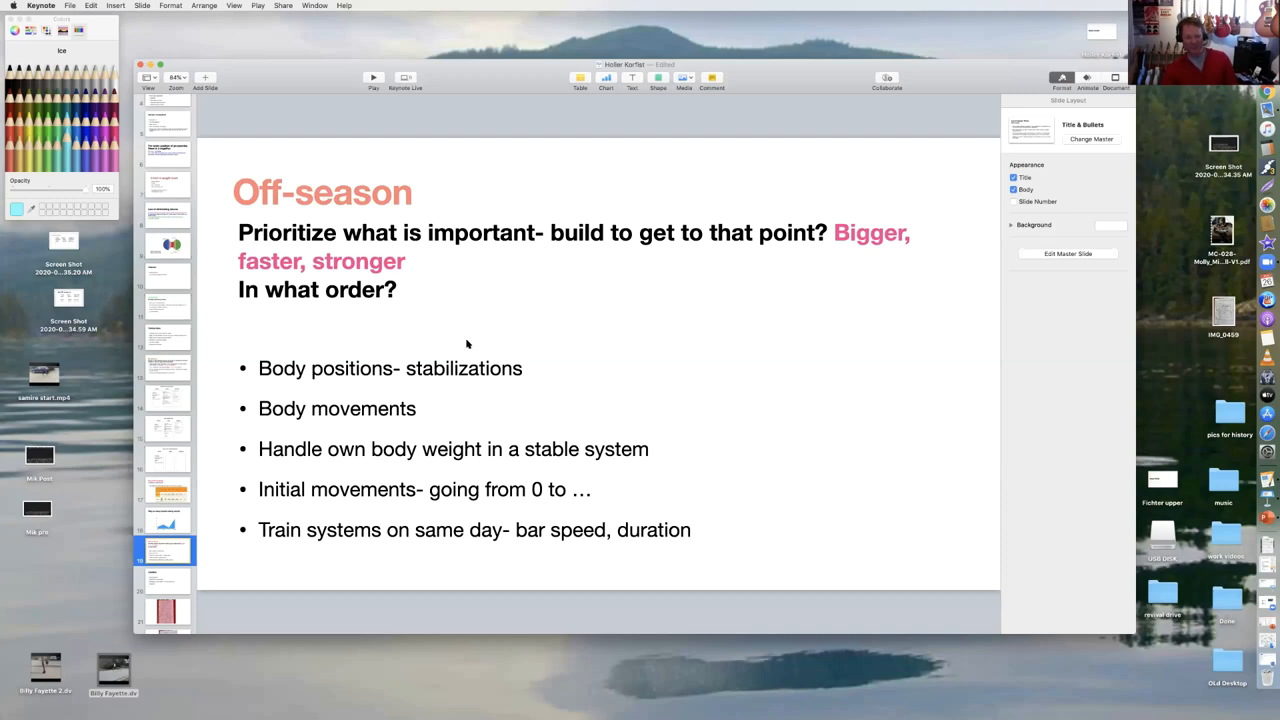
mouse_move(585, 344)
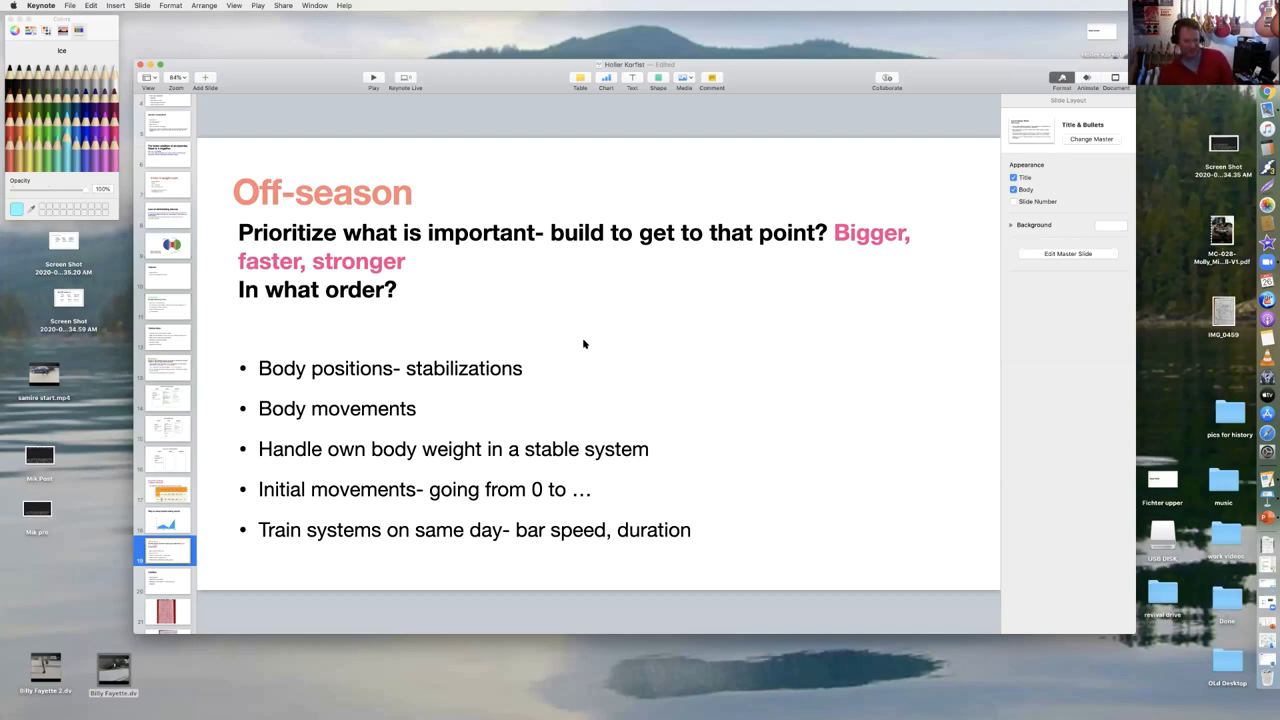
mouse_move(442, 405)
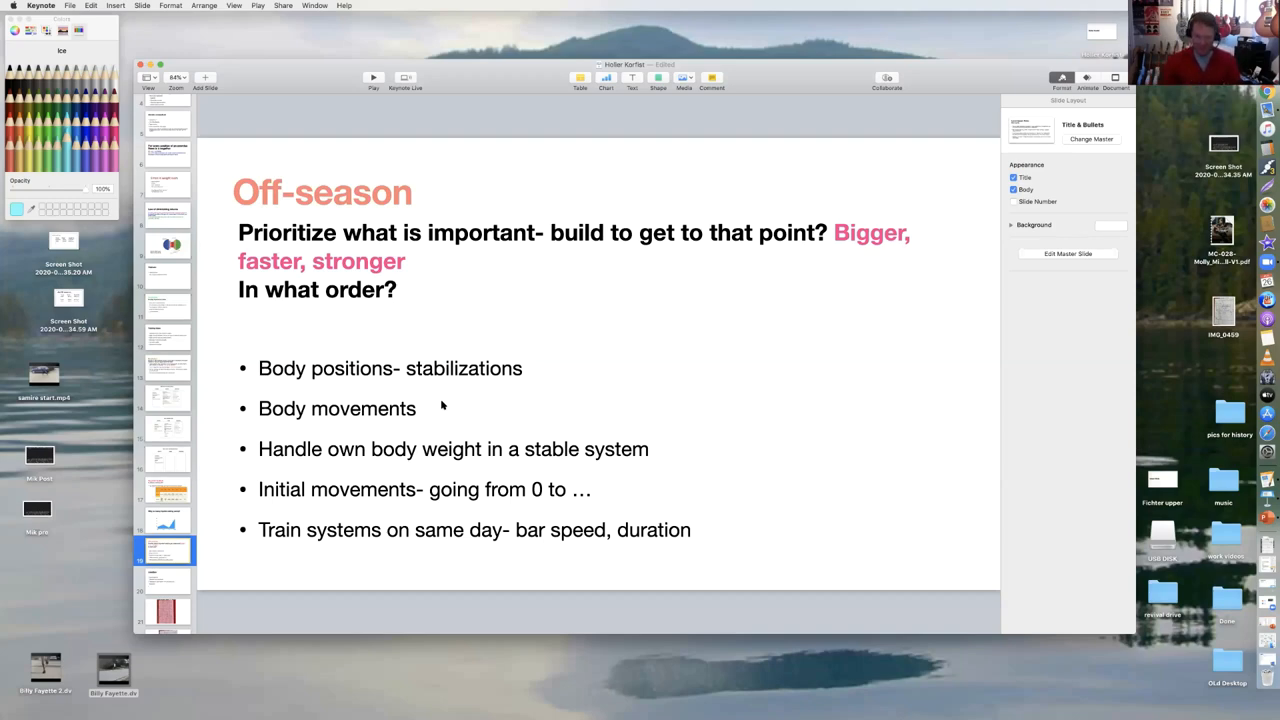
mouse_move(687, 458)
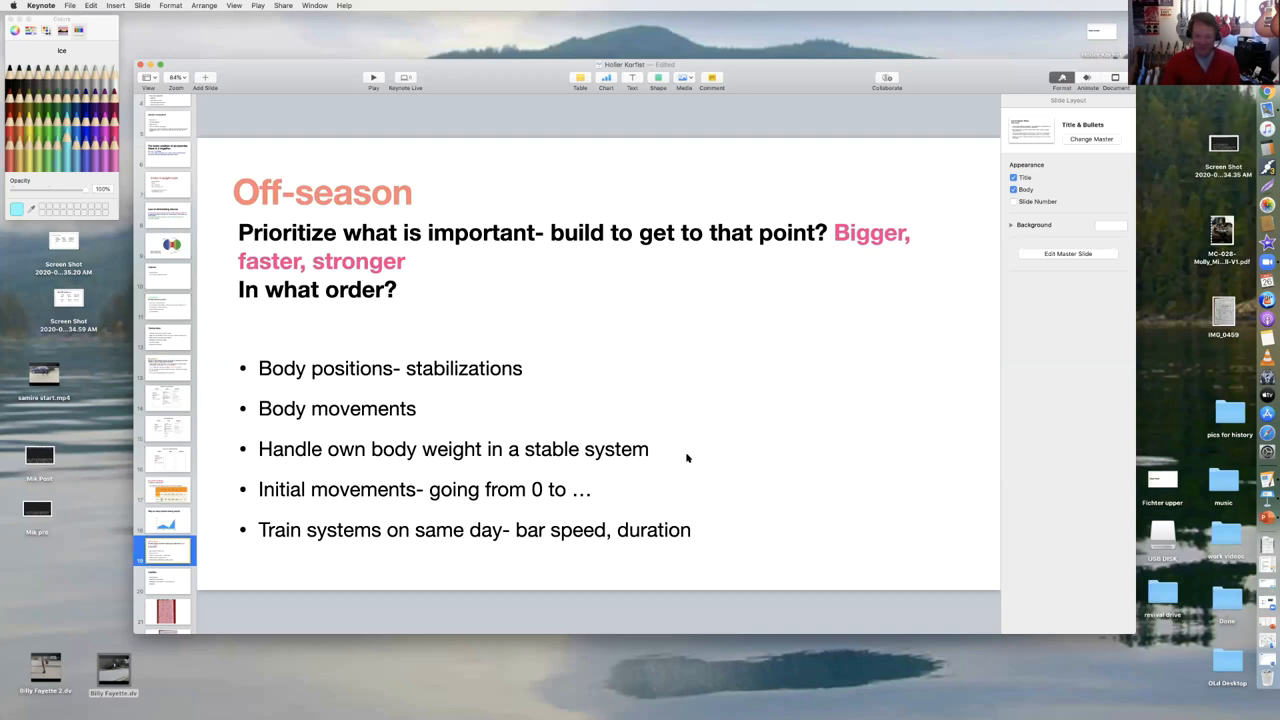
mouse_move(684, 458)
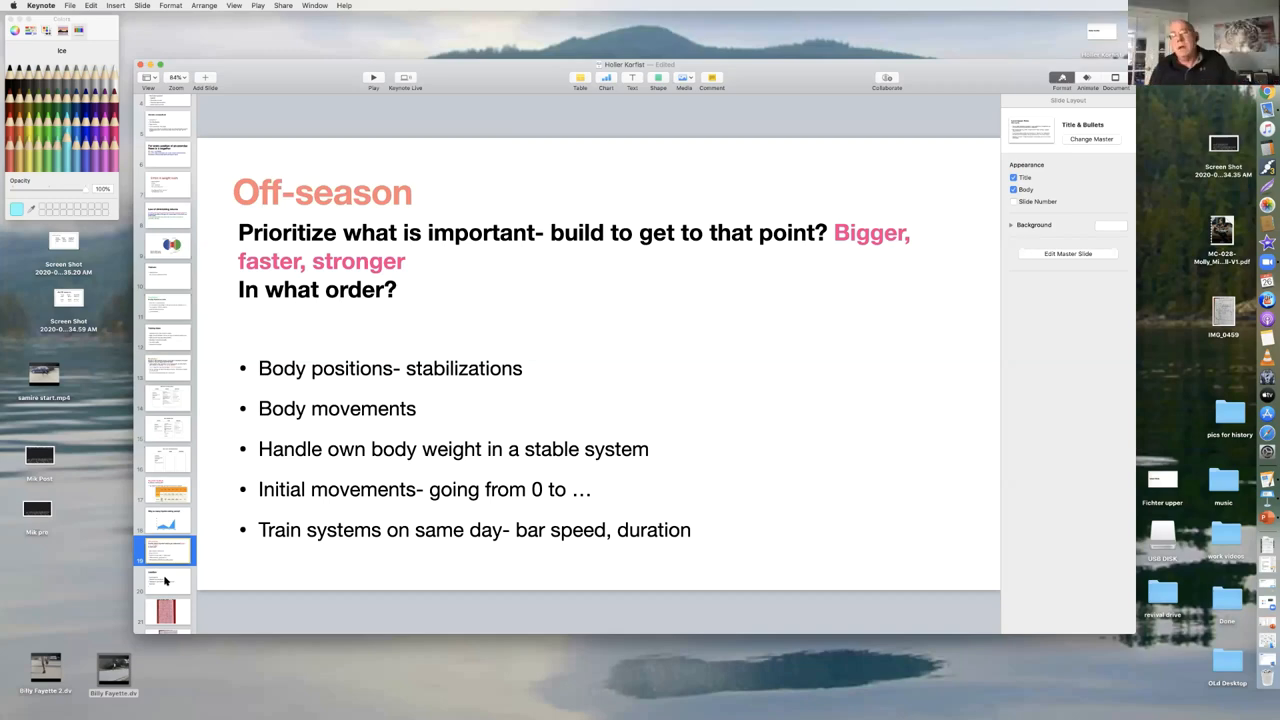
Briefly revisit the Off-season slide, then return to the Liabilities slide with its four concerns
click(165, 578)
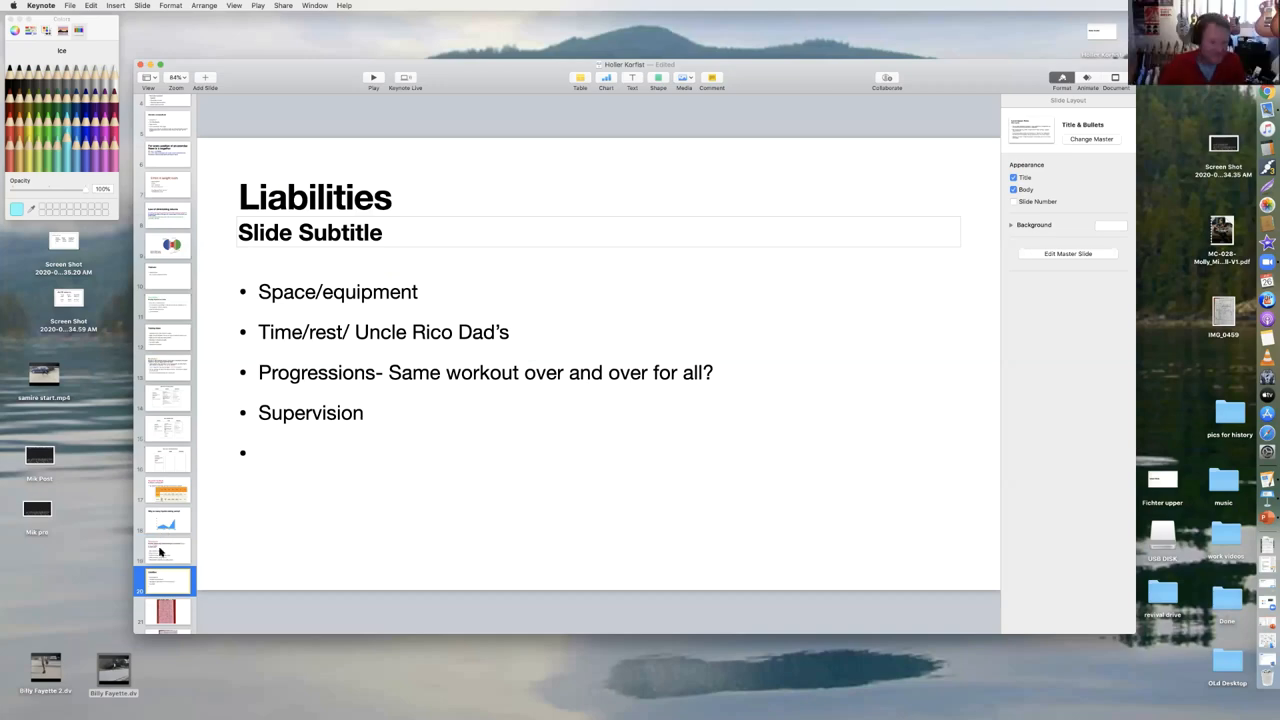
click(163, 550)
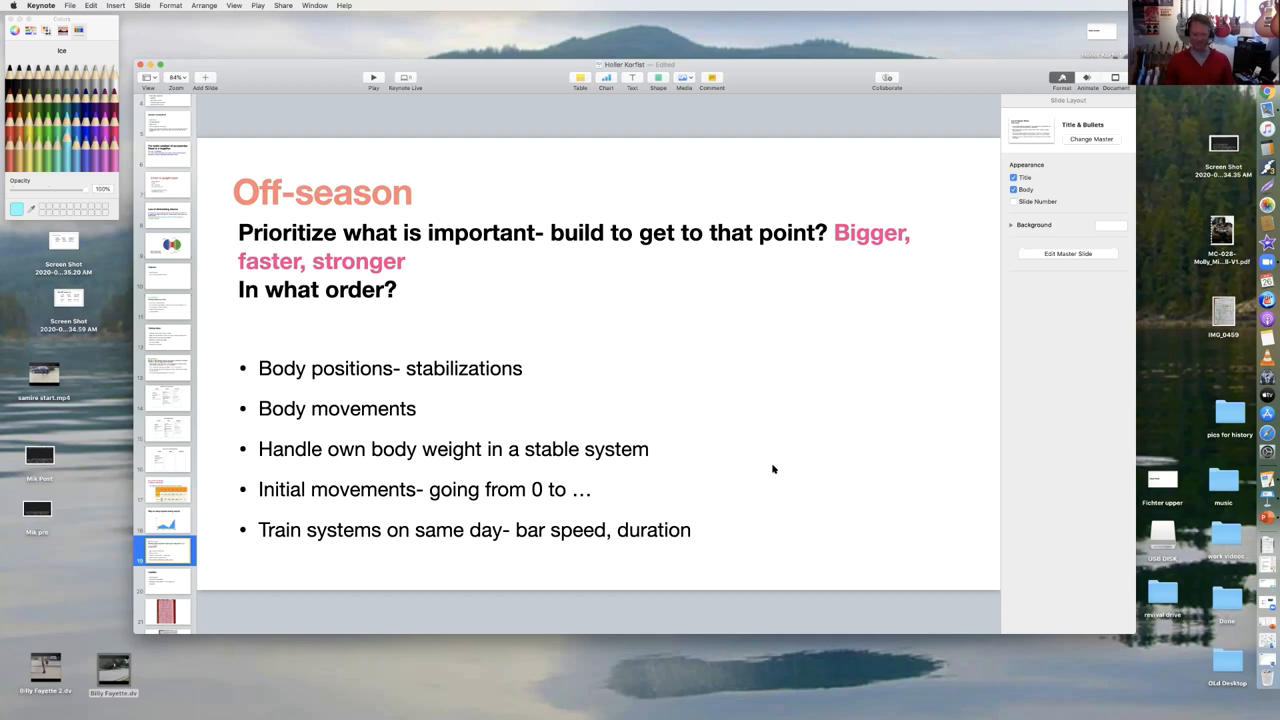
click(165, 580)
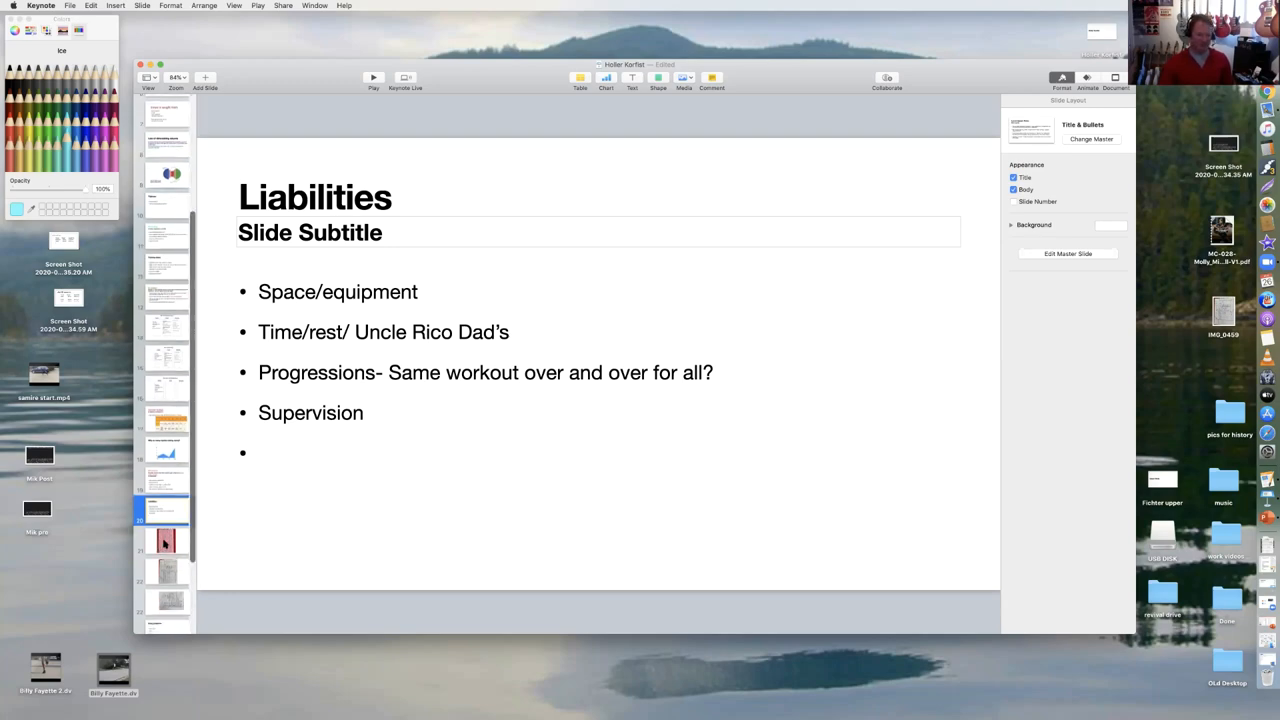
Show slide 21, the photo of the pink handwritten M/W/F schedule grid
click(165, 540)
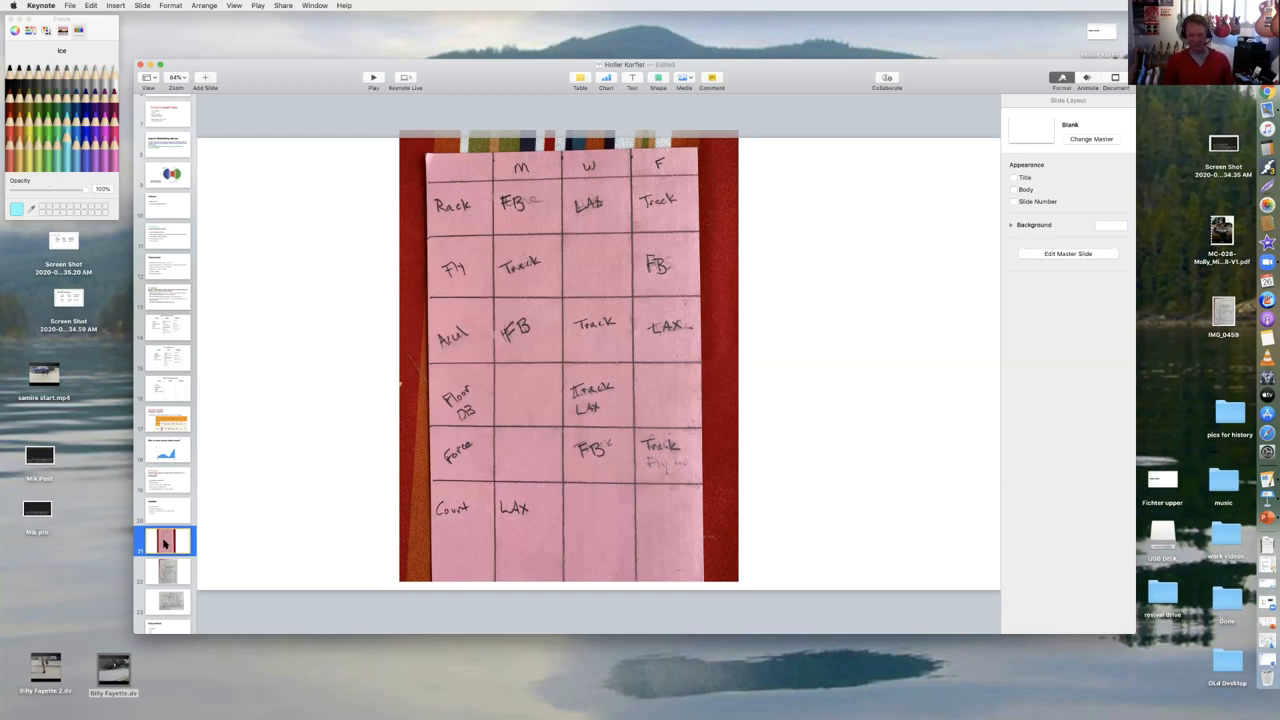
mouse_move(486, 420)
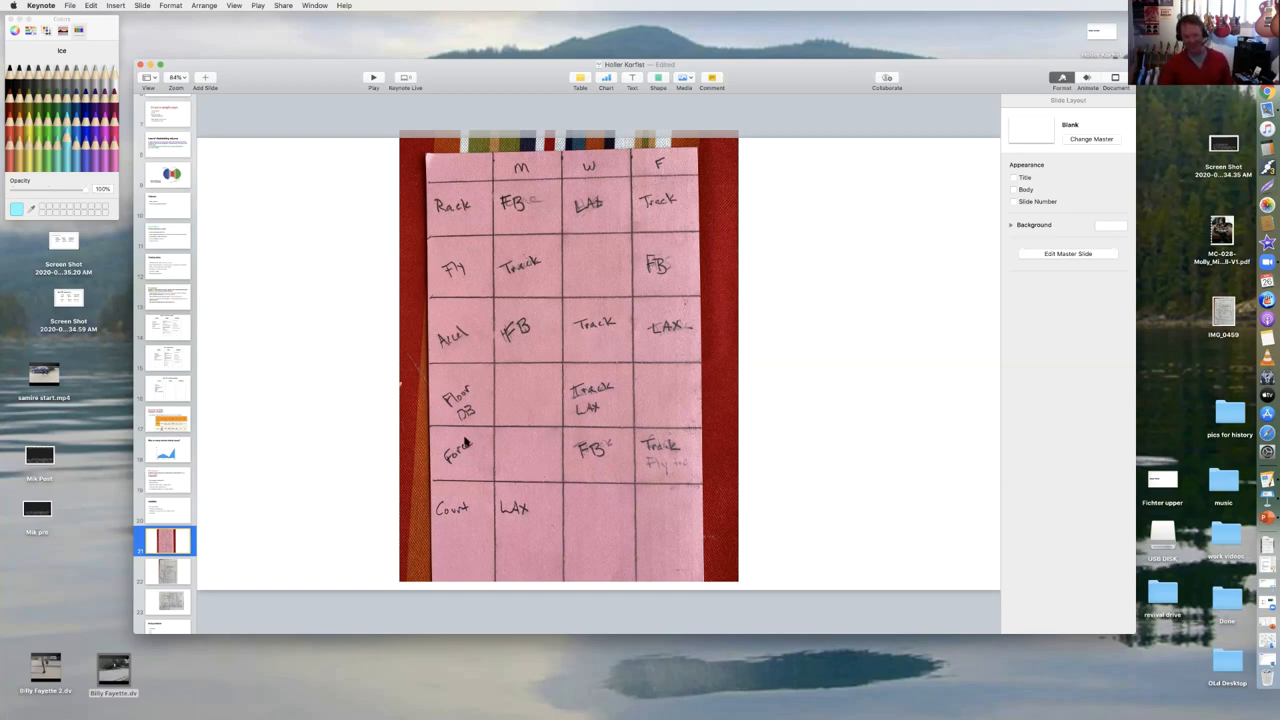
mouse_move(425, 425)
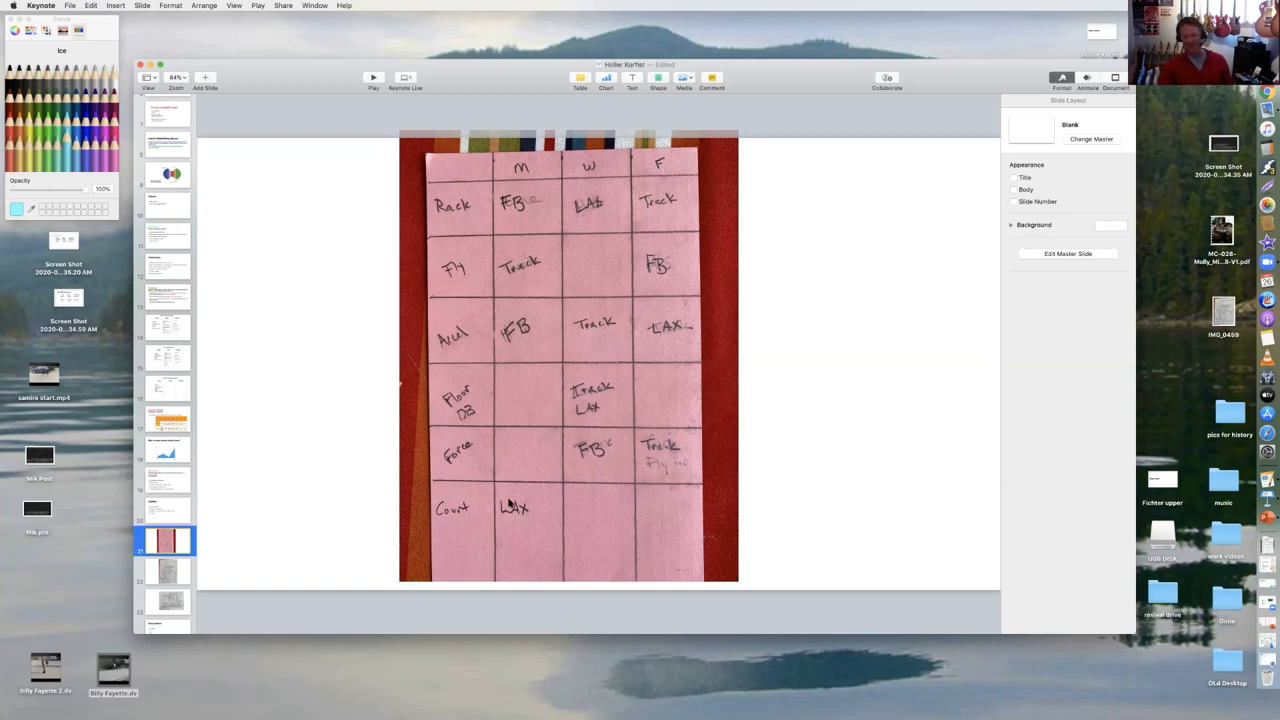
Advance through the grid schedule slide to the handwritten Above 80%/Below 55% workout grid
click(166, 571)
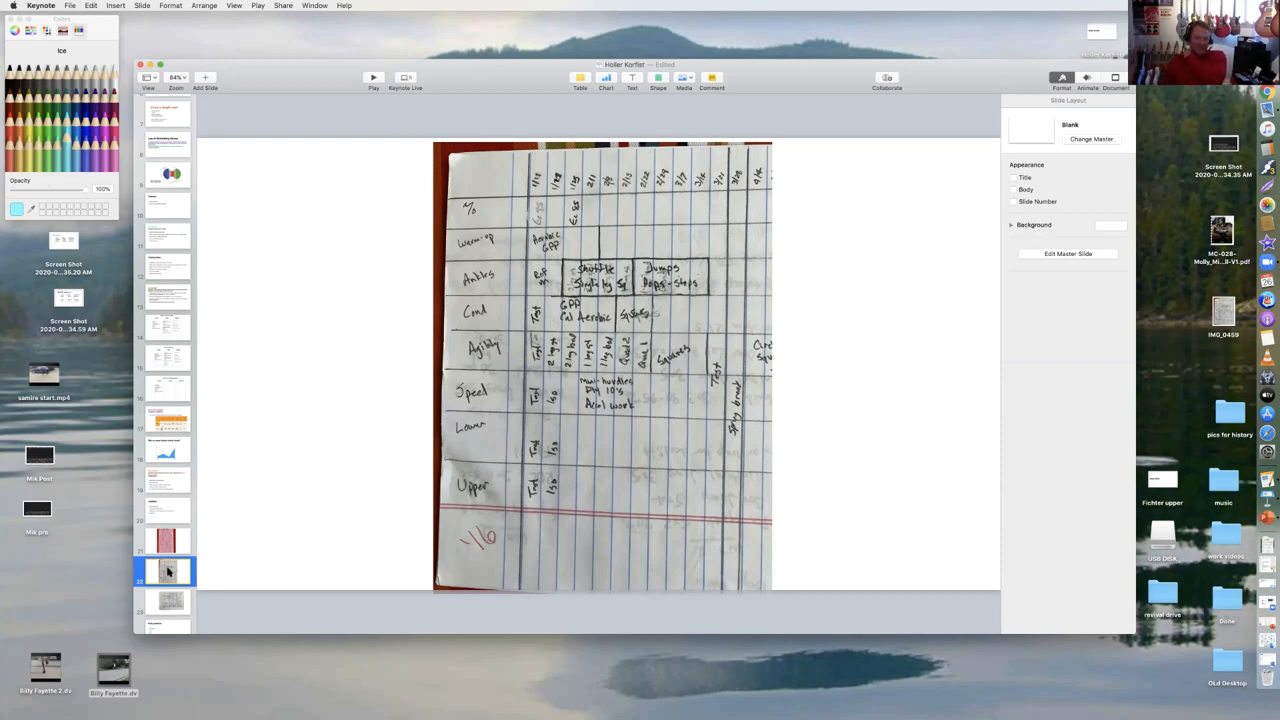
mouse_move(424, 537)
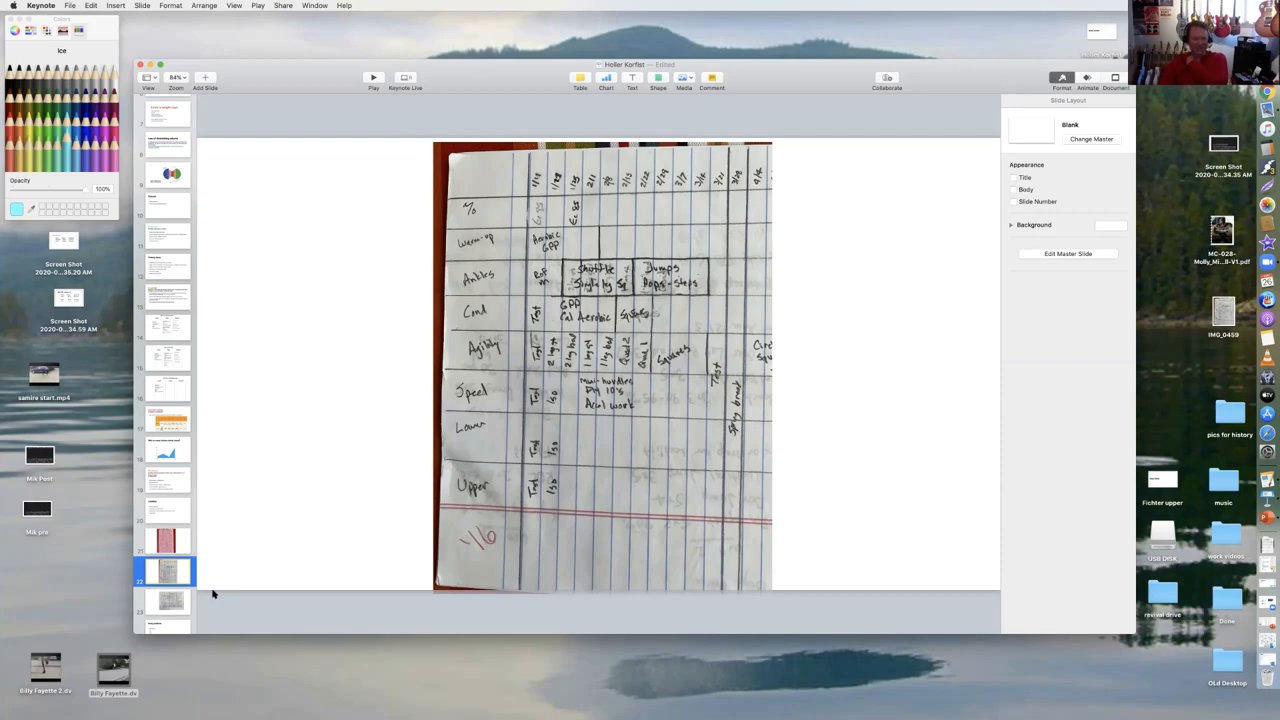
click(167, 600)
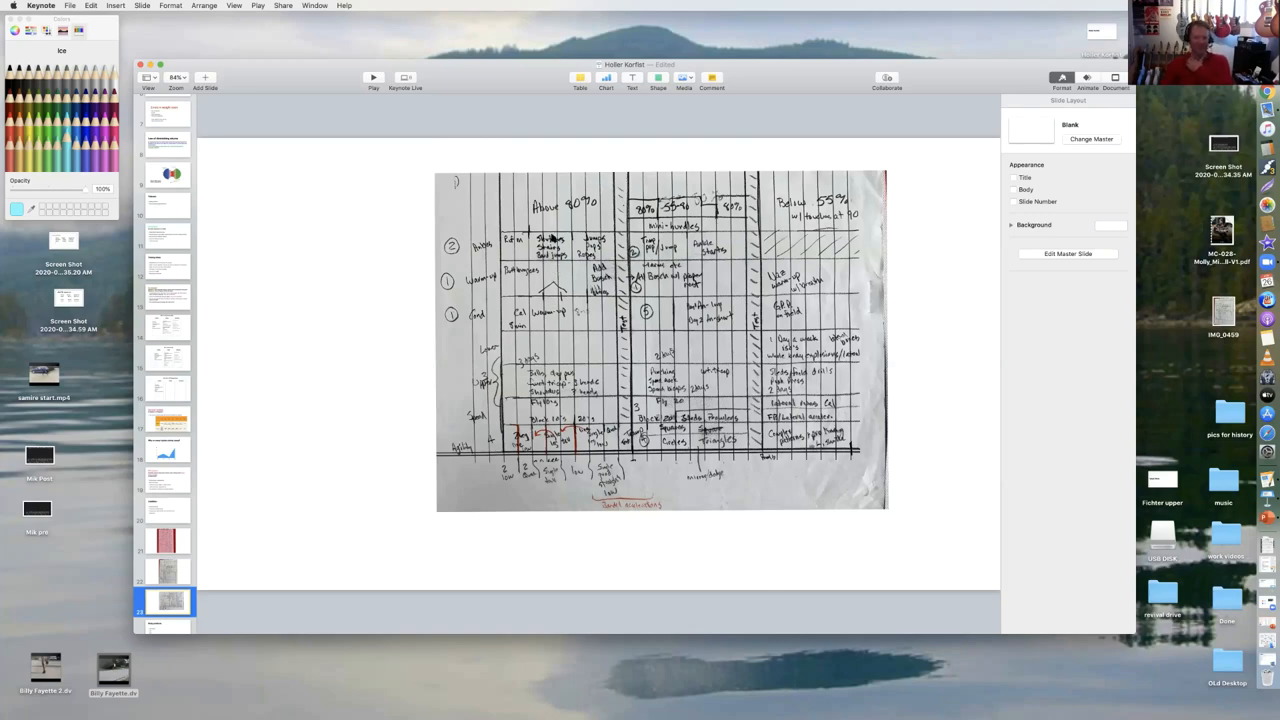
mouse_move(585, 217)
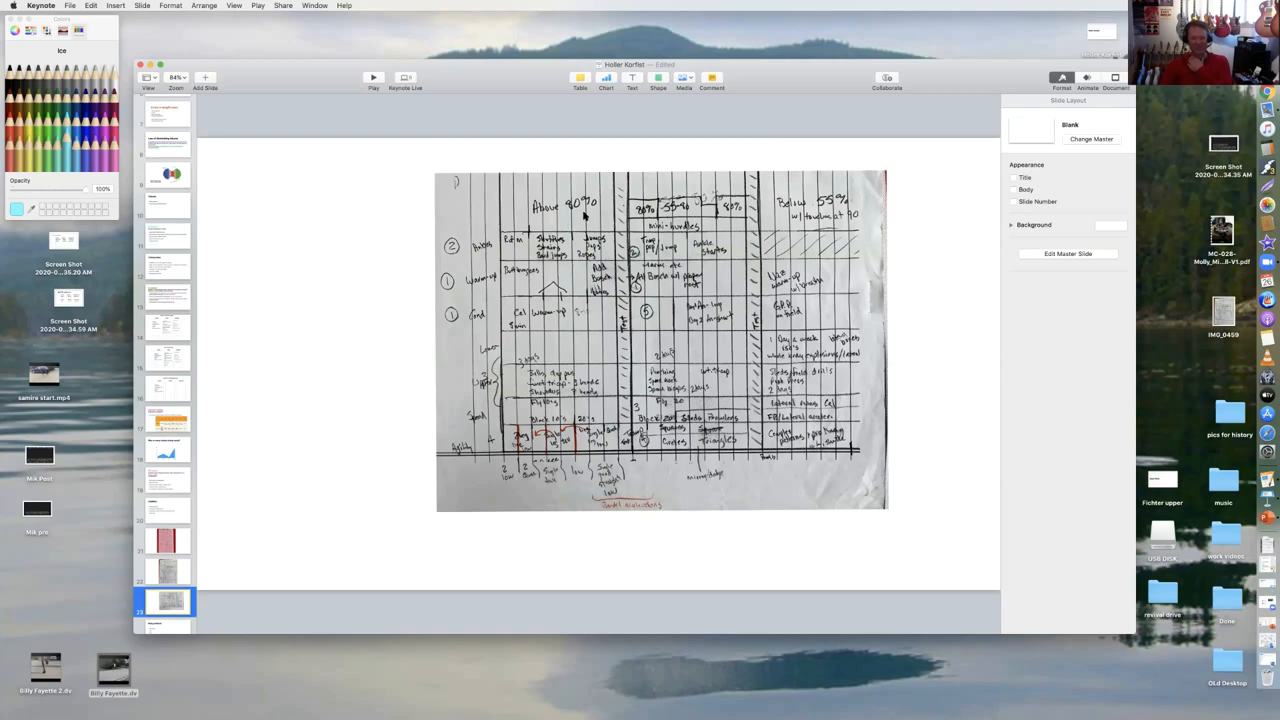
mouse_move(668, 222)
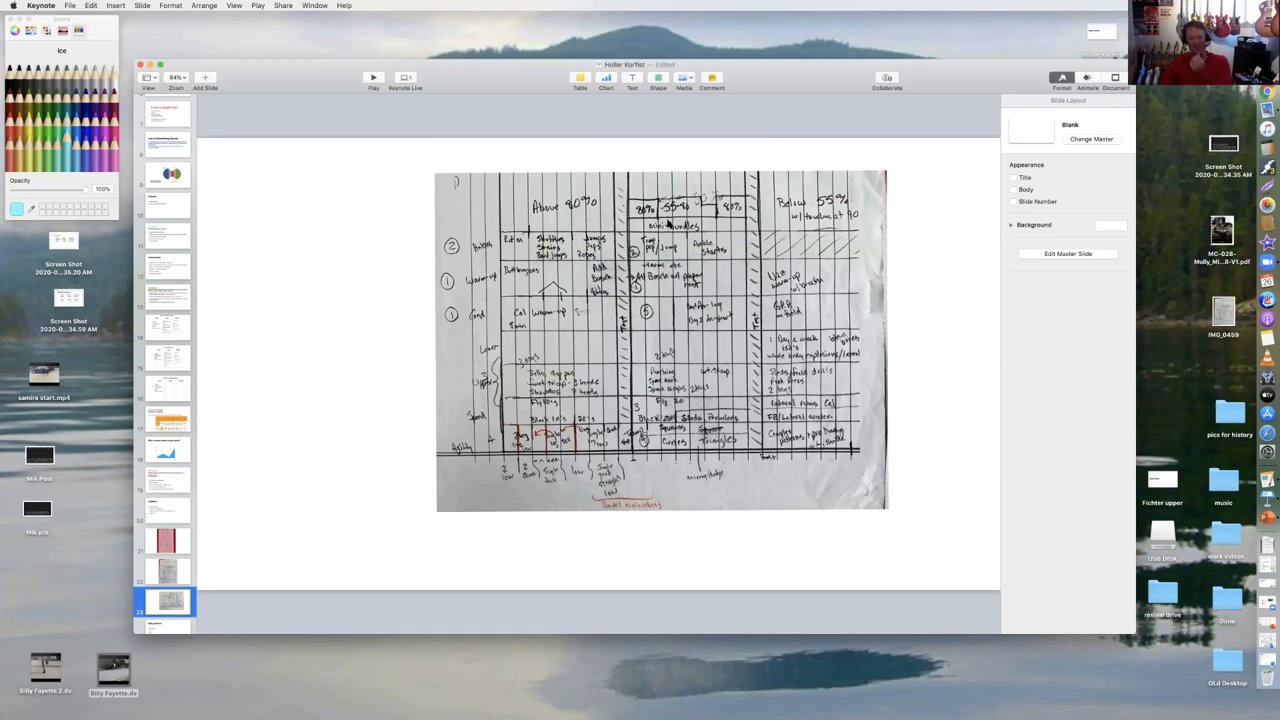
mouse_move(685, 222)
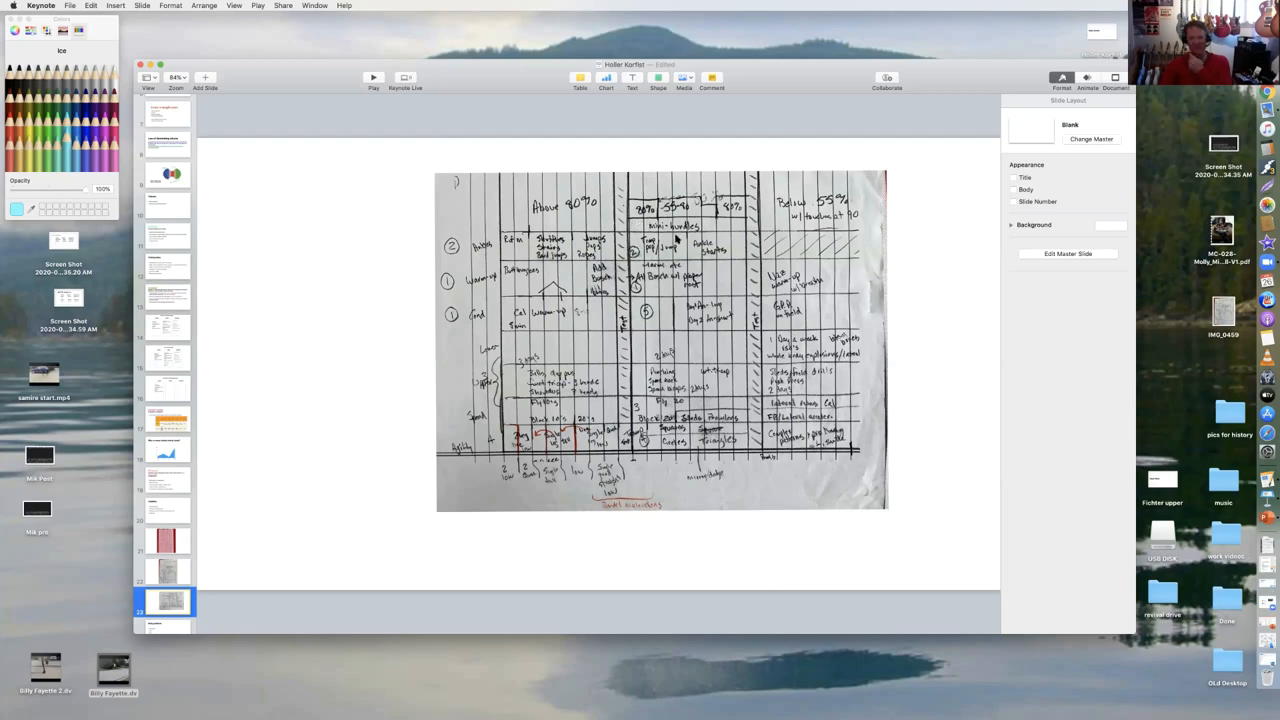
mouse_move(658, 290)
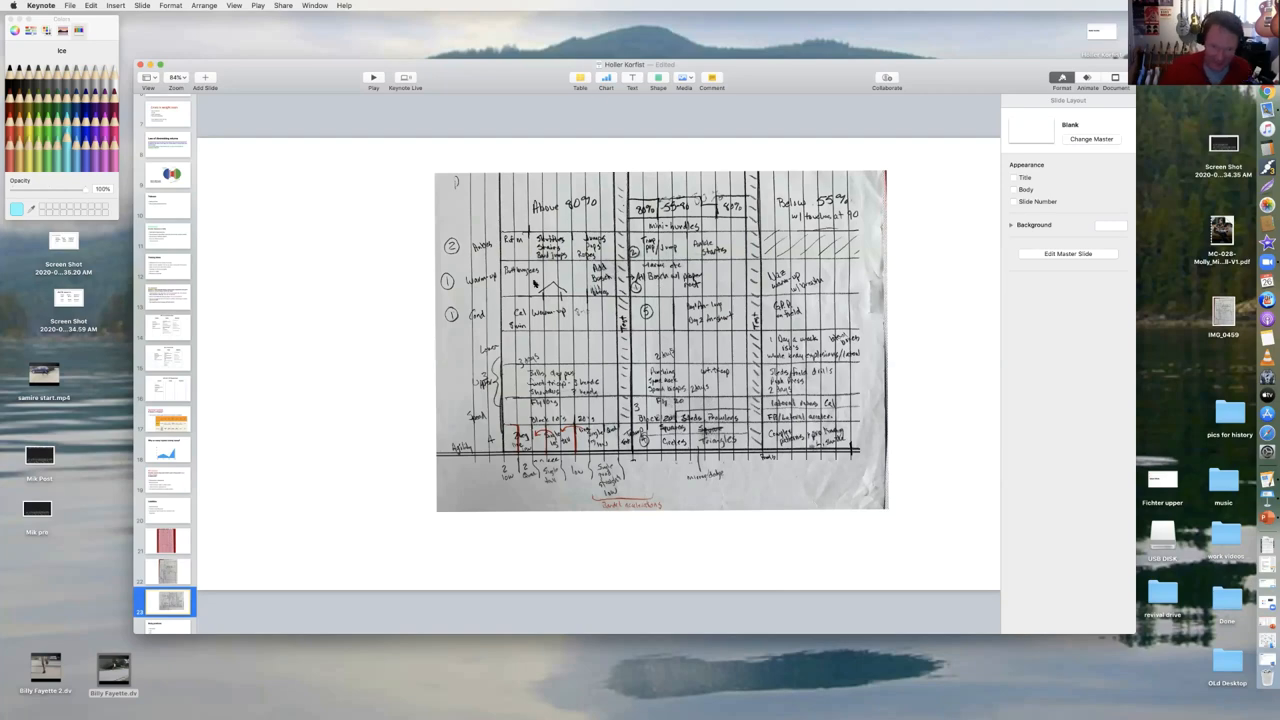
mouse_move(555, 243)
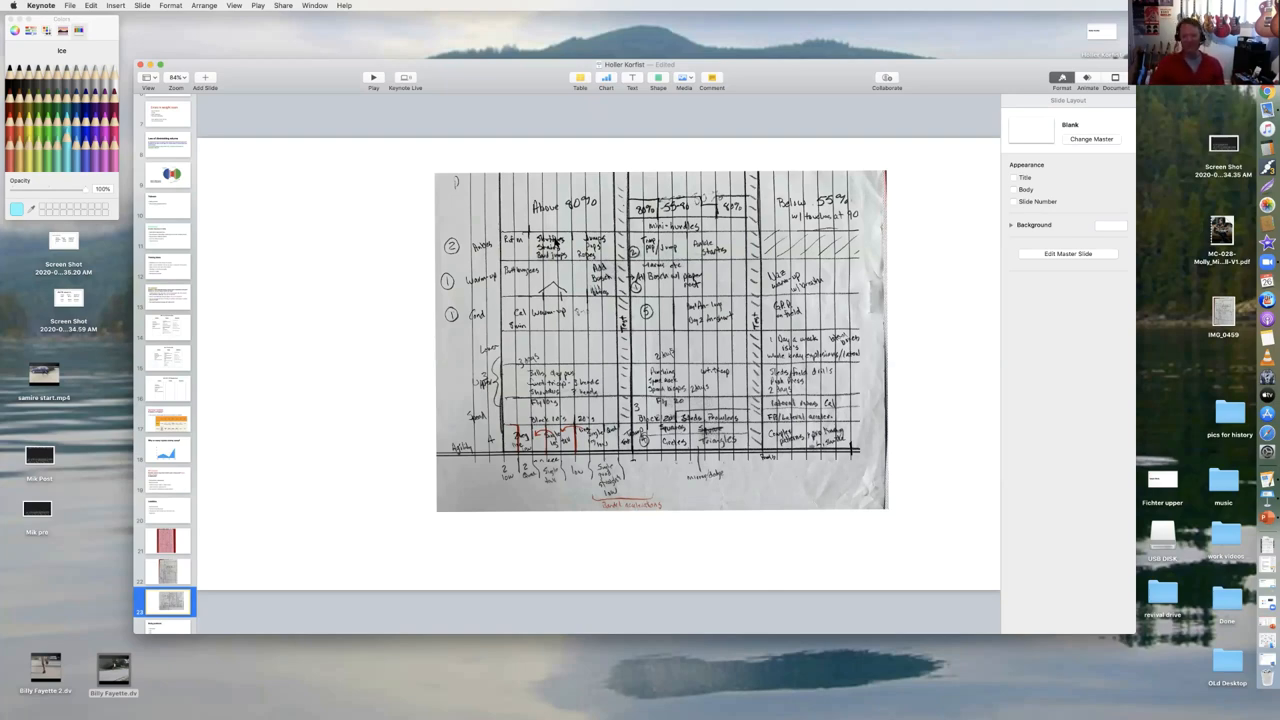
mouse_move(838, 219)
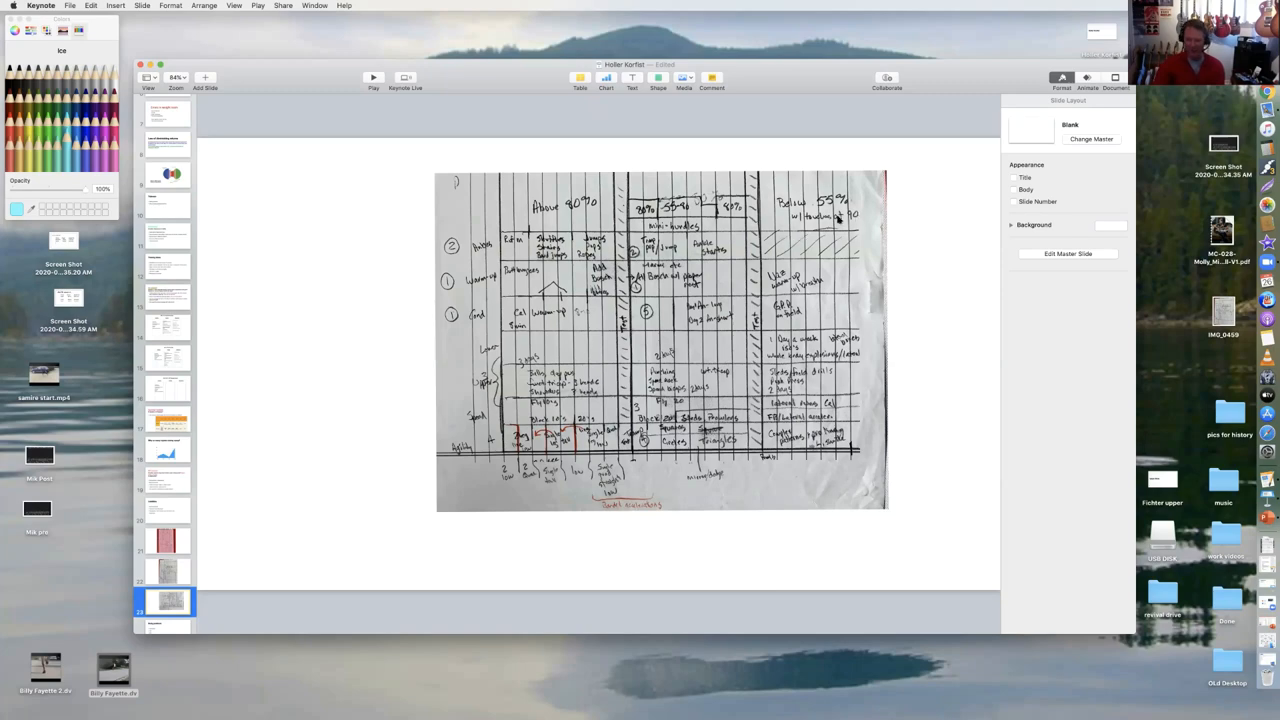
mouse_move(805, 222)
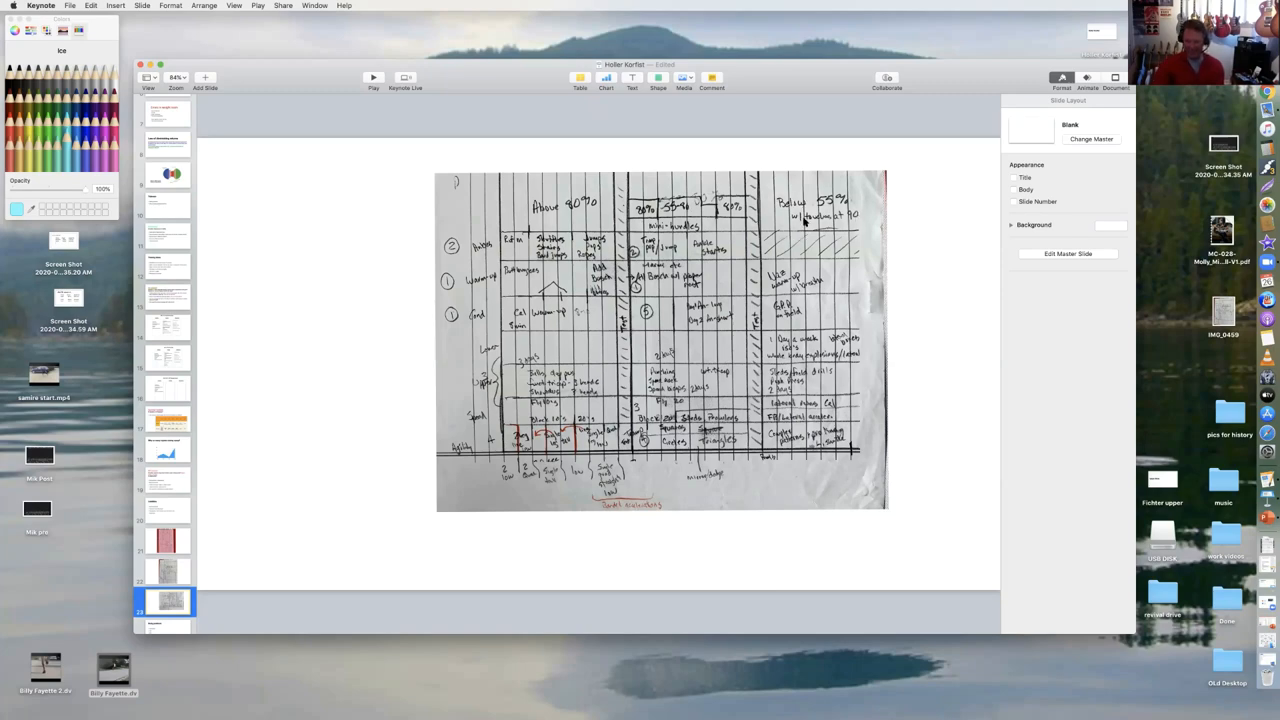
mouse_move(815, 273)
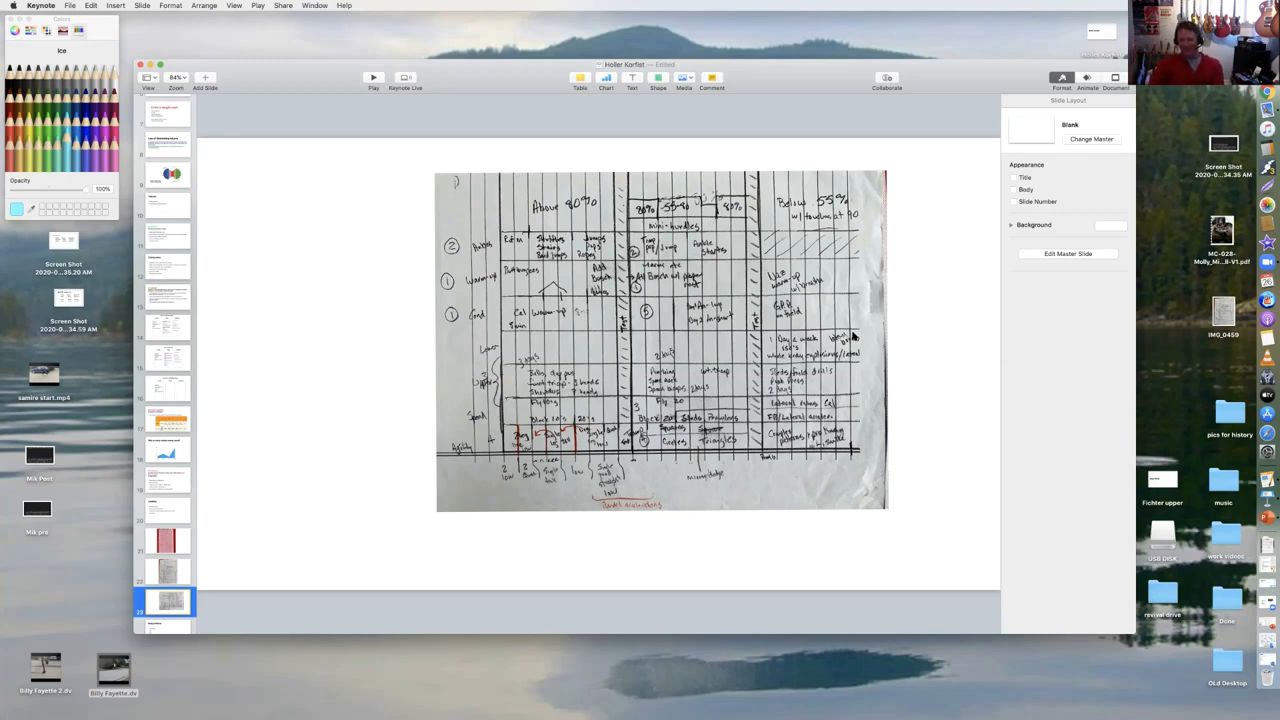
mouse_move(536, 483)
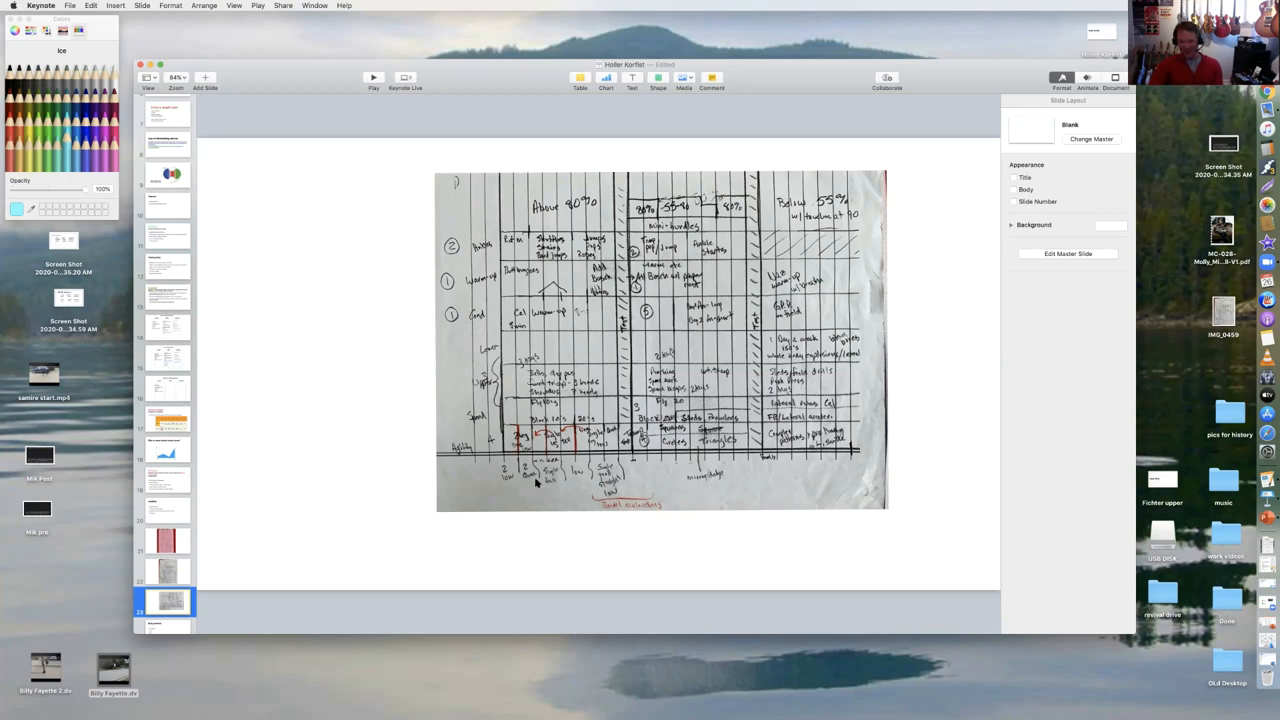
mouse_move(748, 566)
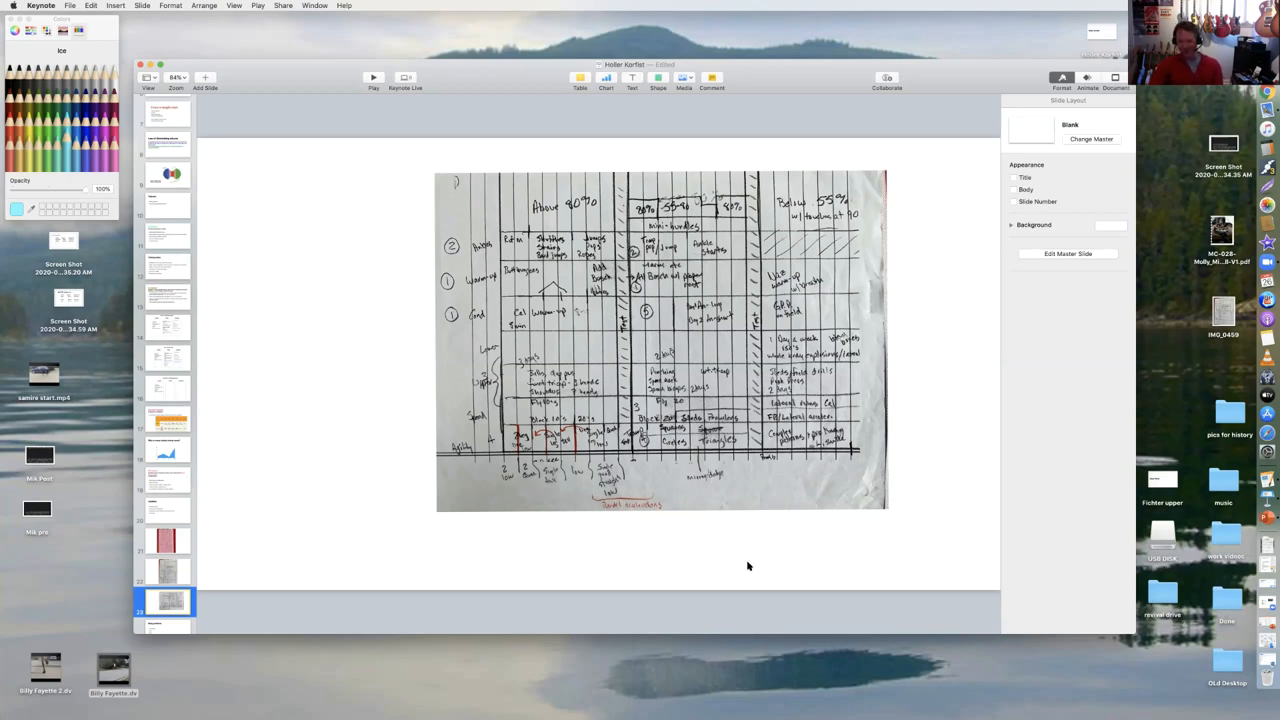
mouse_move(554, 341)
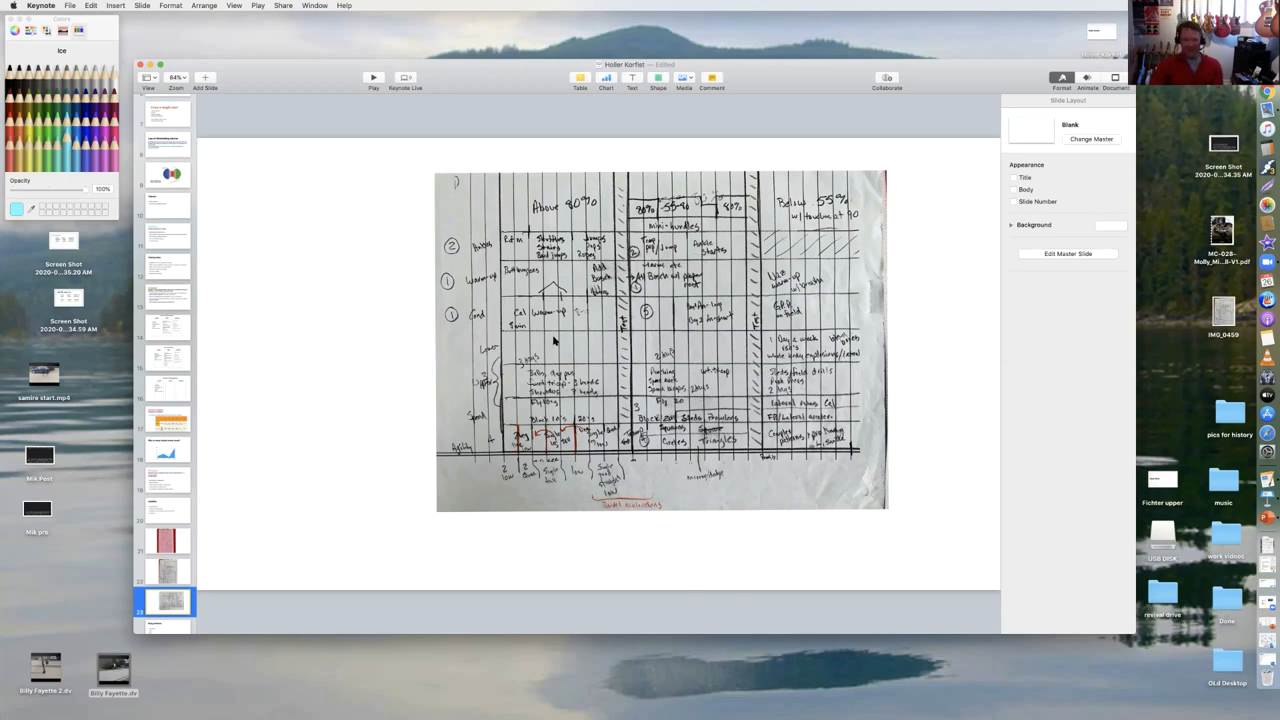
mouse_move(470, 554)
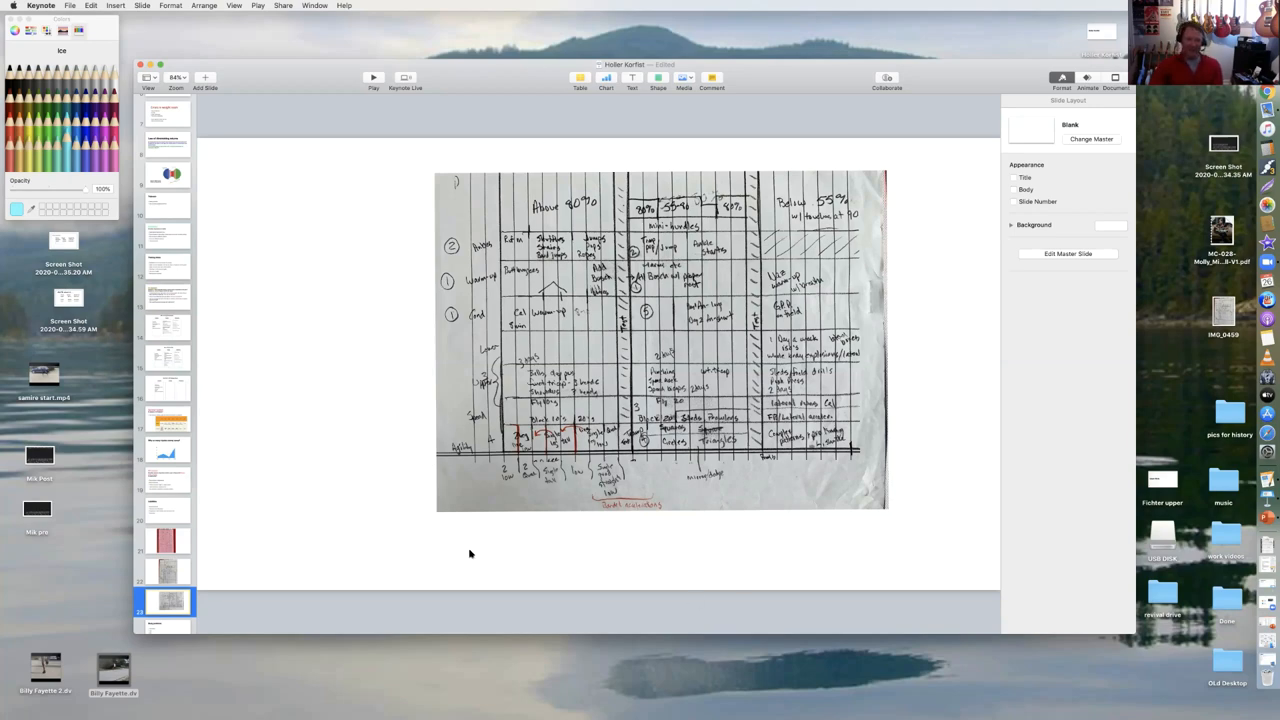
mouse_move(700, 402)
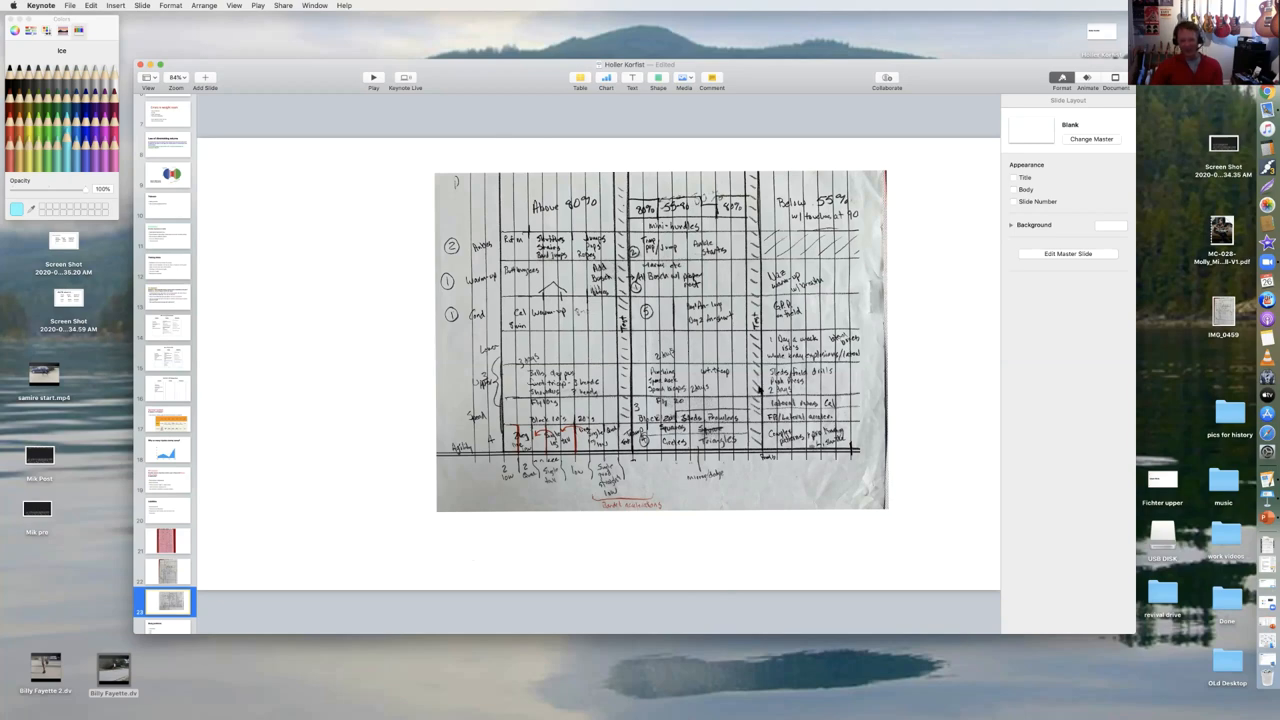
mouse_move(753, 393)
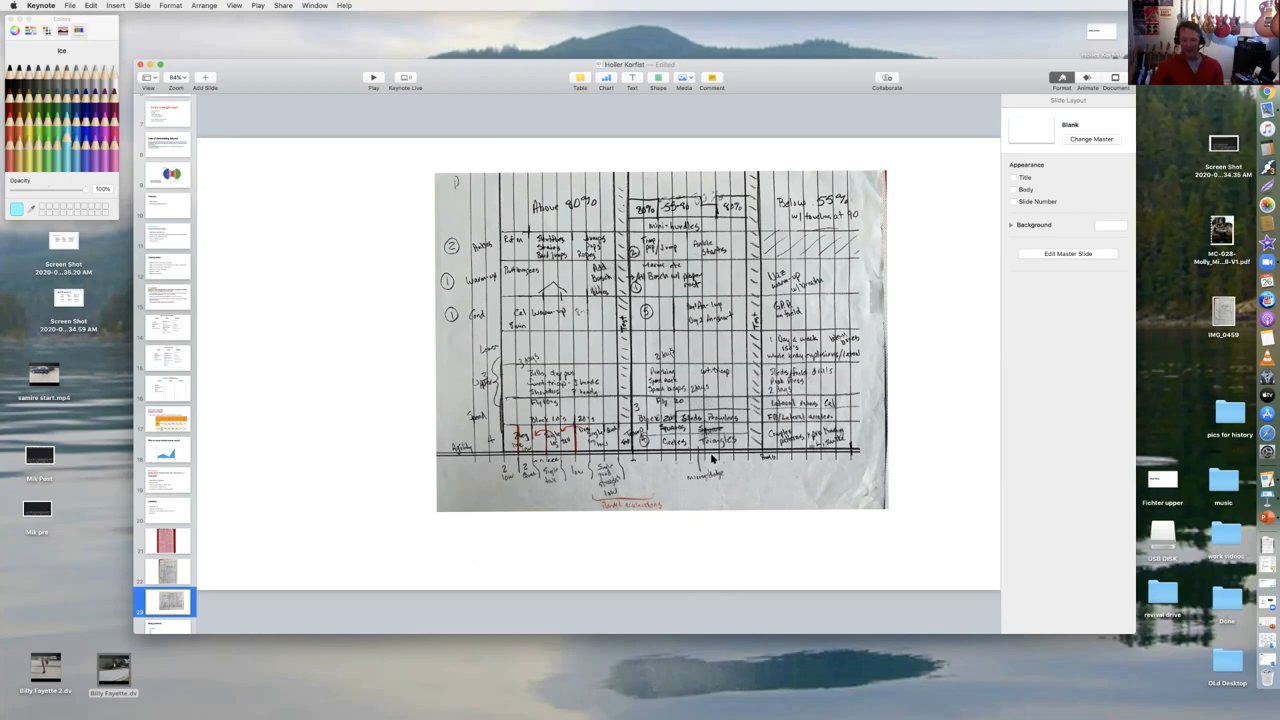
mouse_move(667, 385)
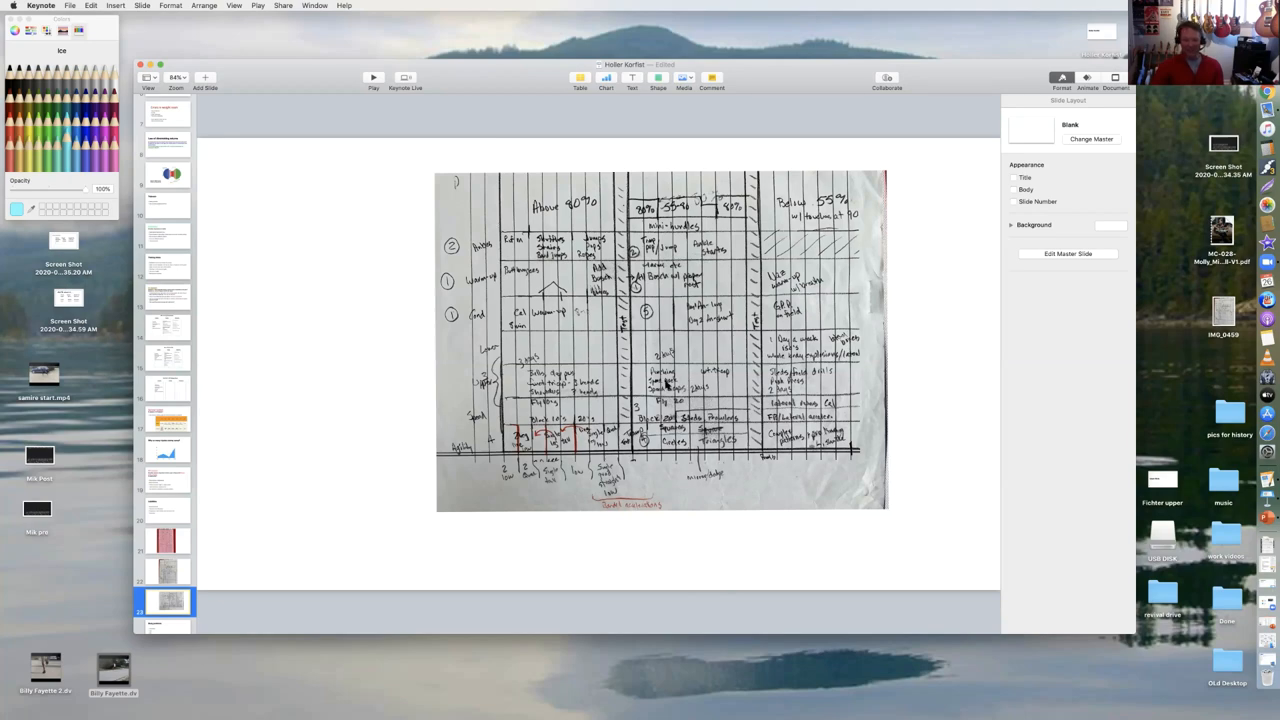
mouse_move(653, 367)
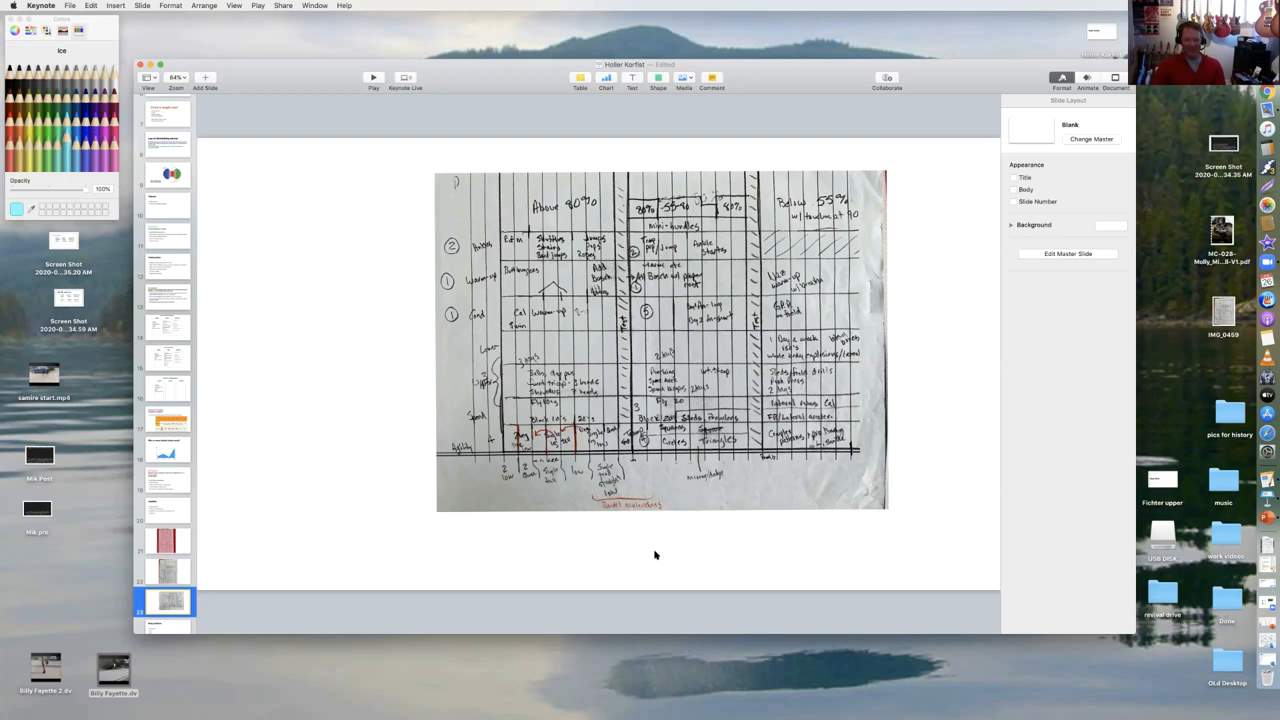
mouse_move(568, 200)
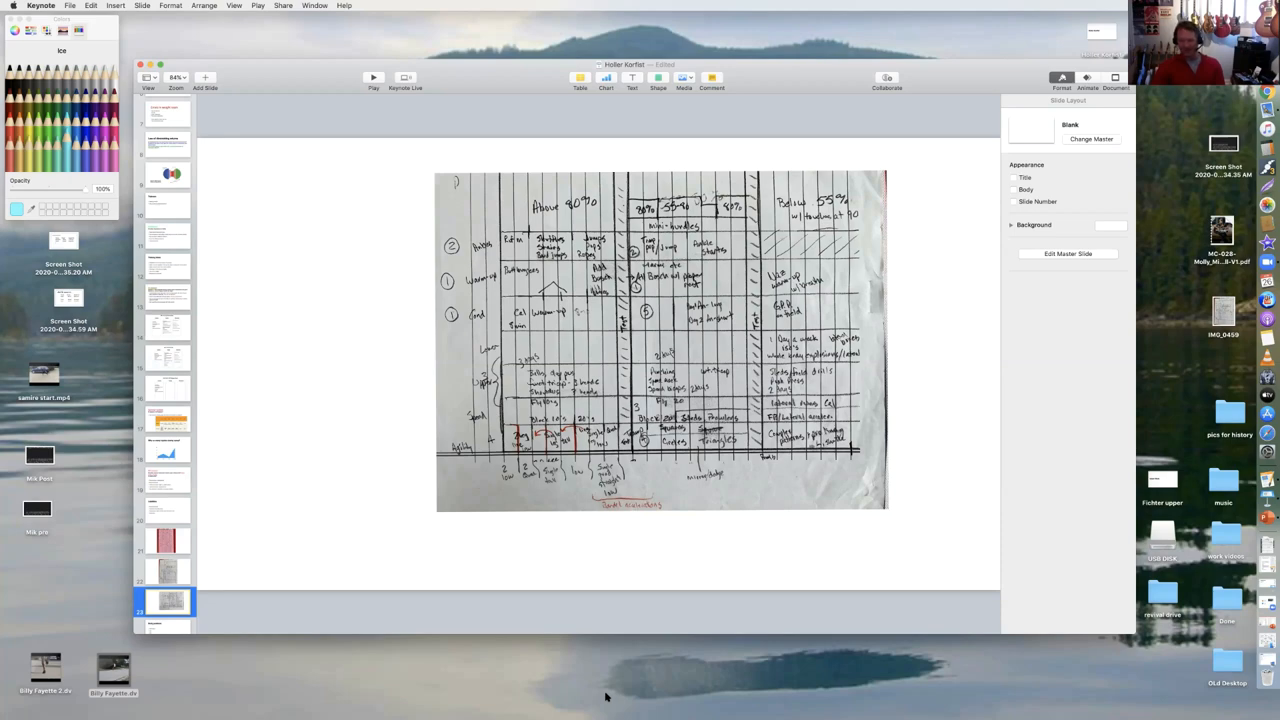
mouse_move(284, 537)
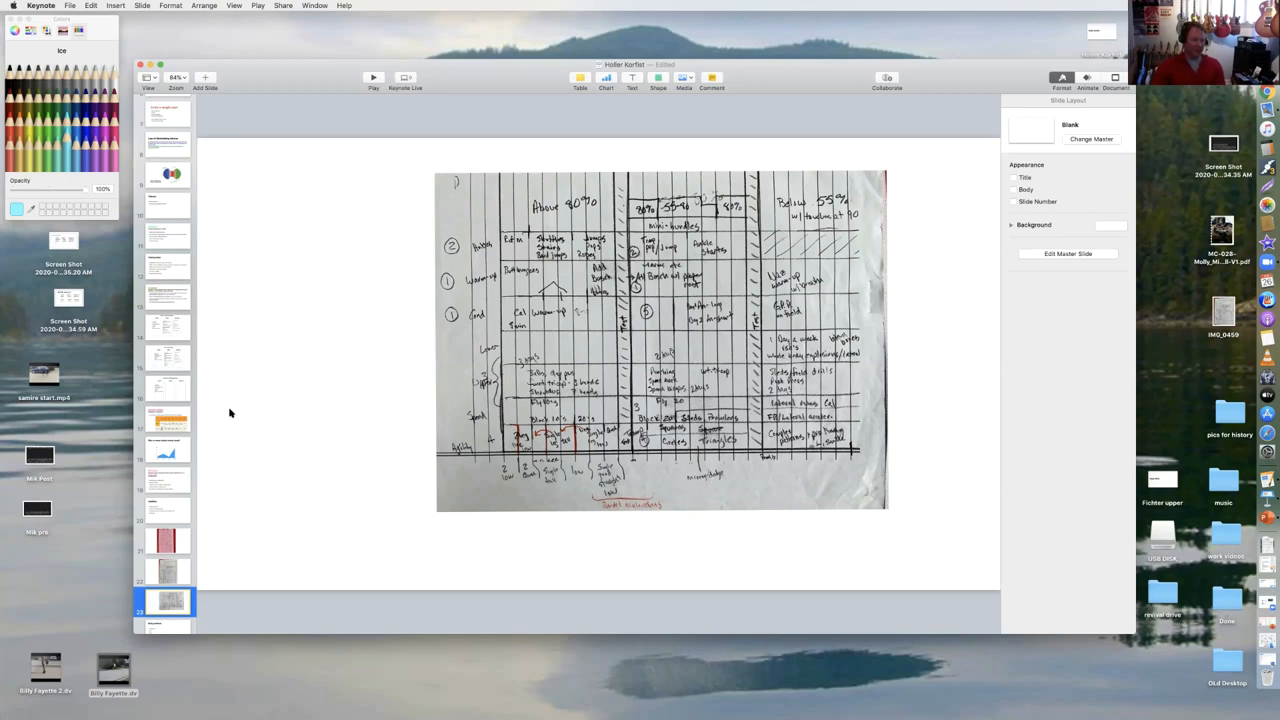
Pass the Skill 9/11–9/16 DGN slide and show the Summer football comparison table
click(166, 357)
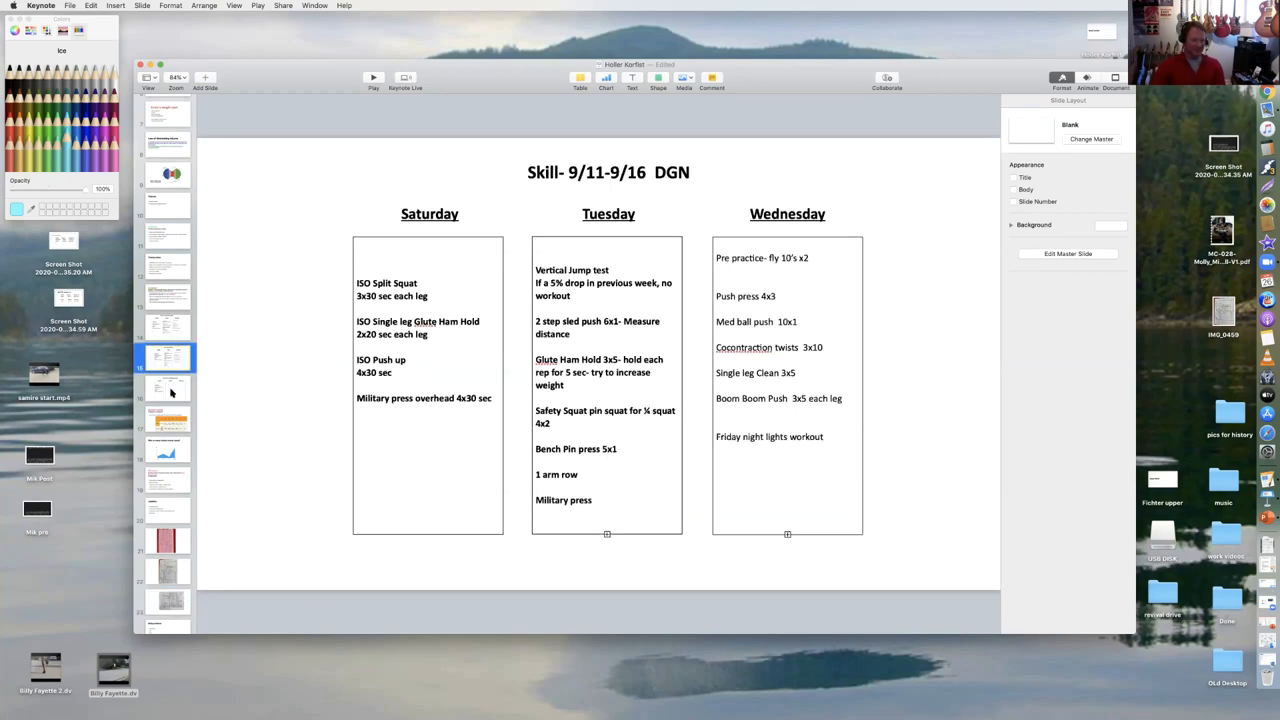
click(165, 418)
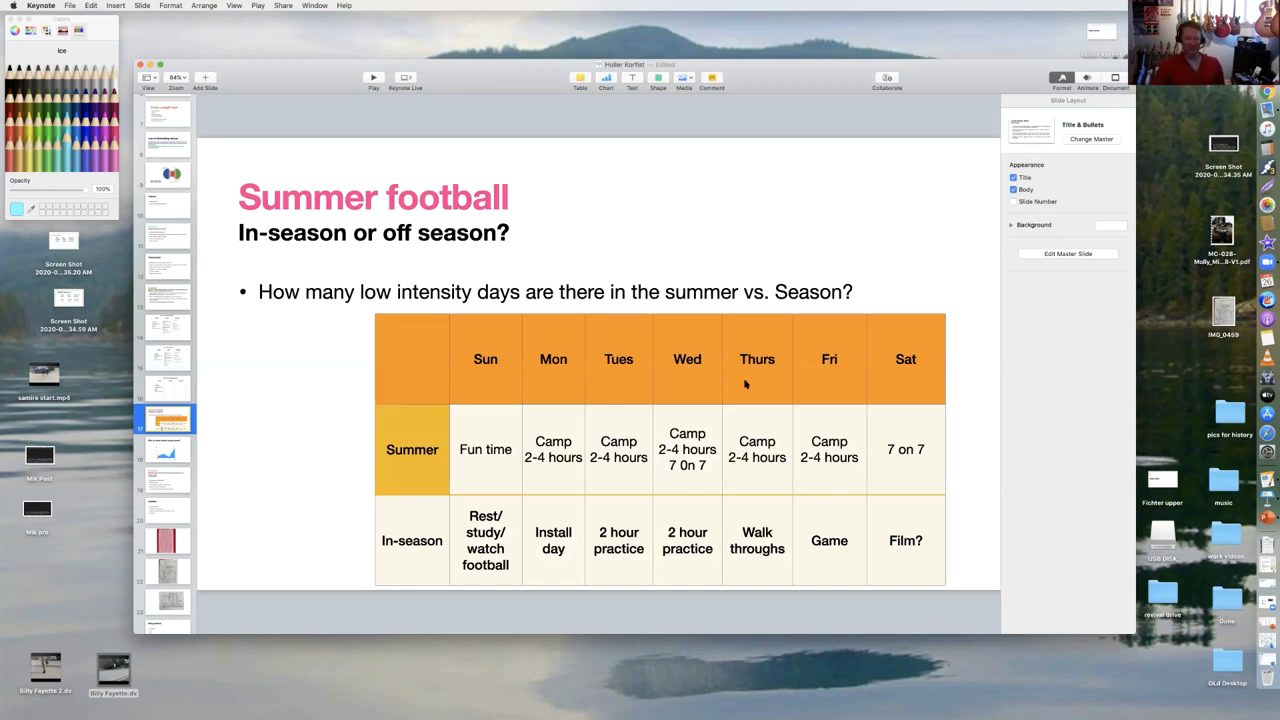
mouse_move(748, 388)
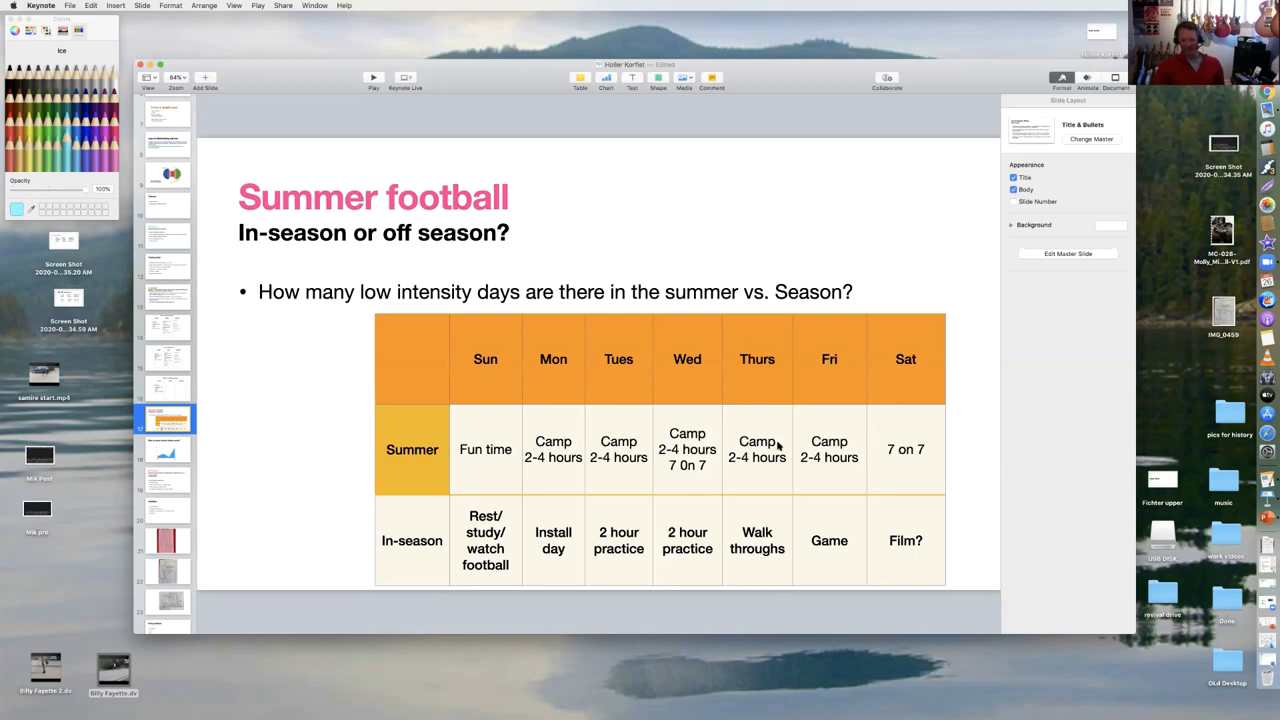
mouse_move(679, 448)
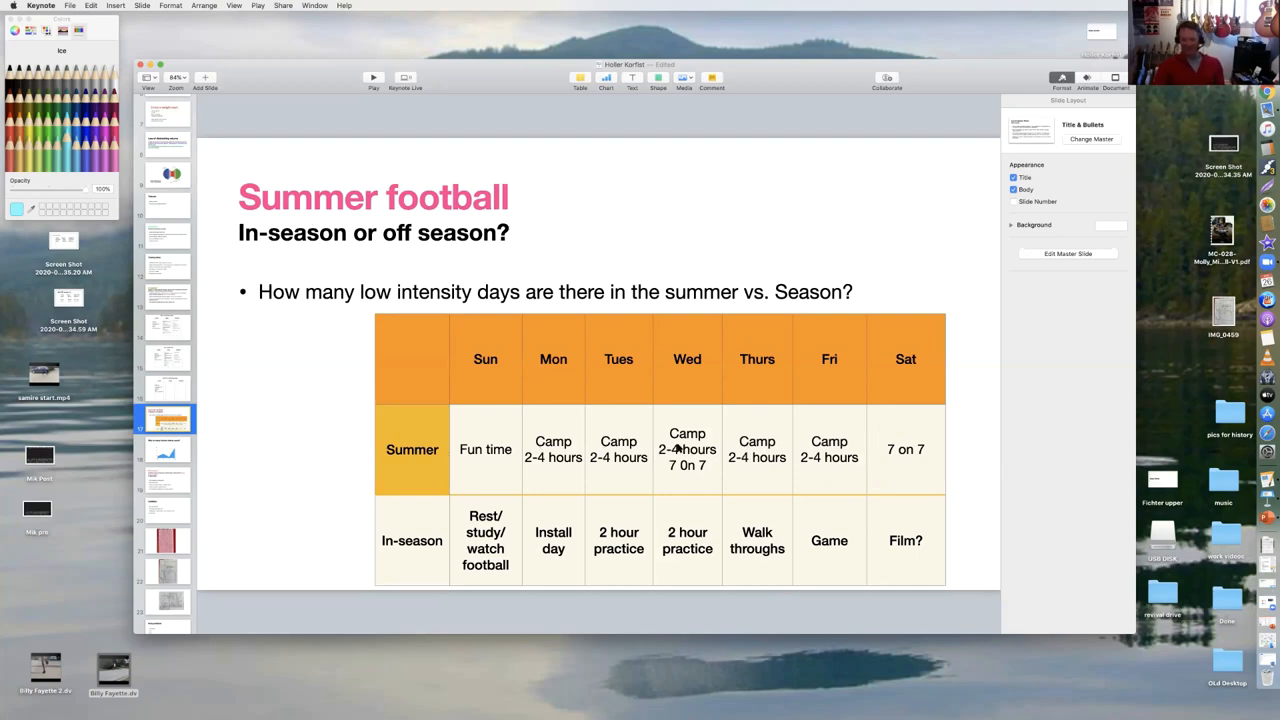
mouse_move(657, 463)
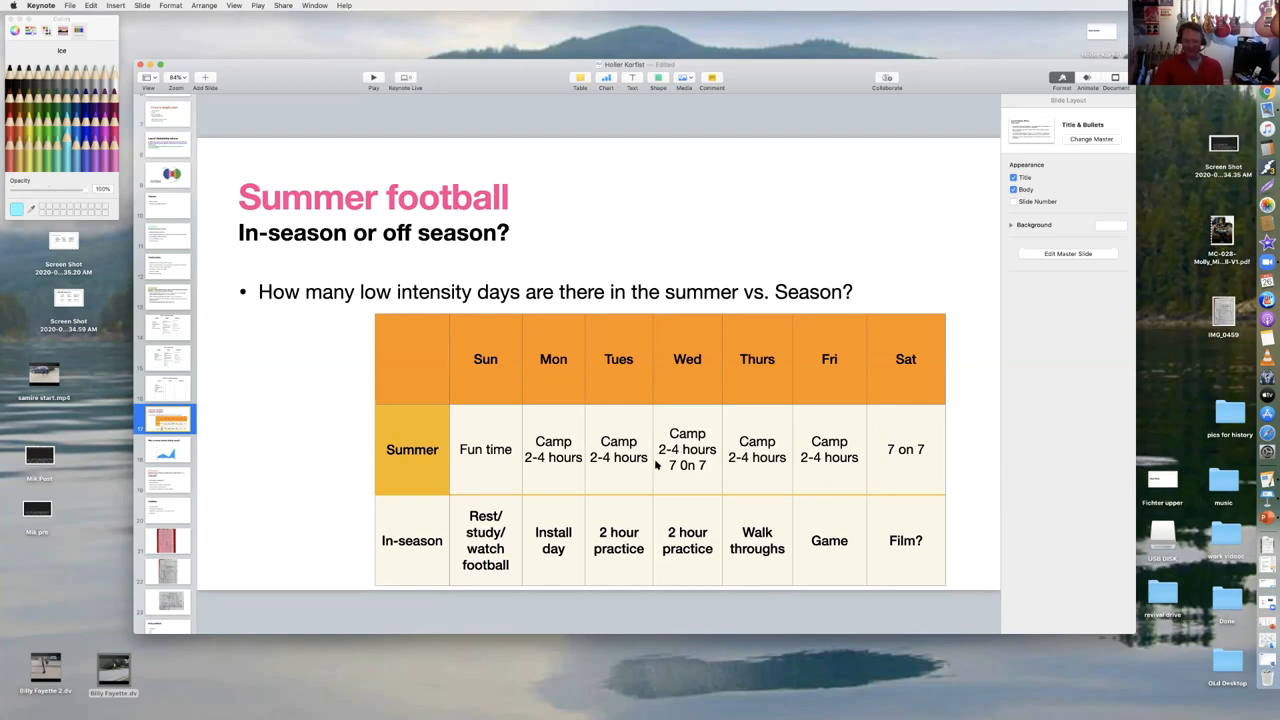
mouse_move(560, 470)
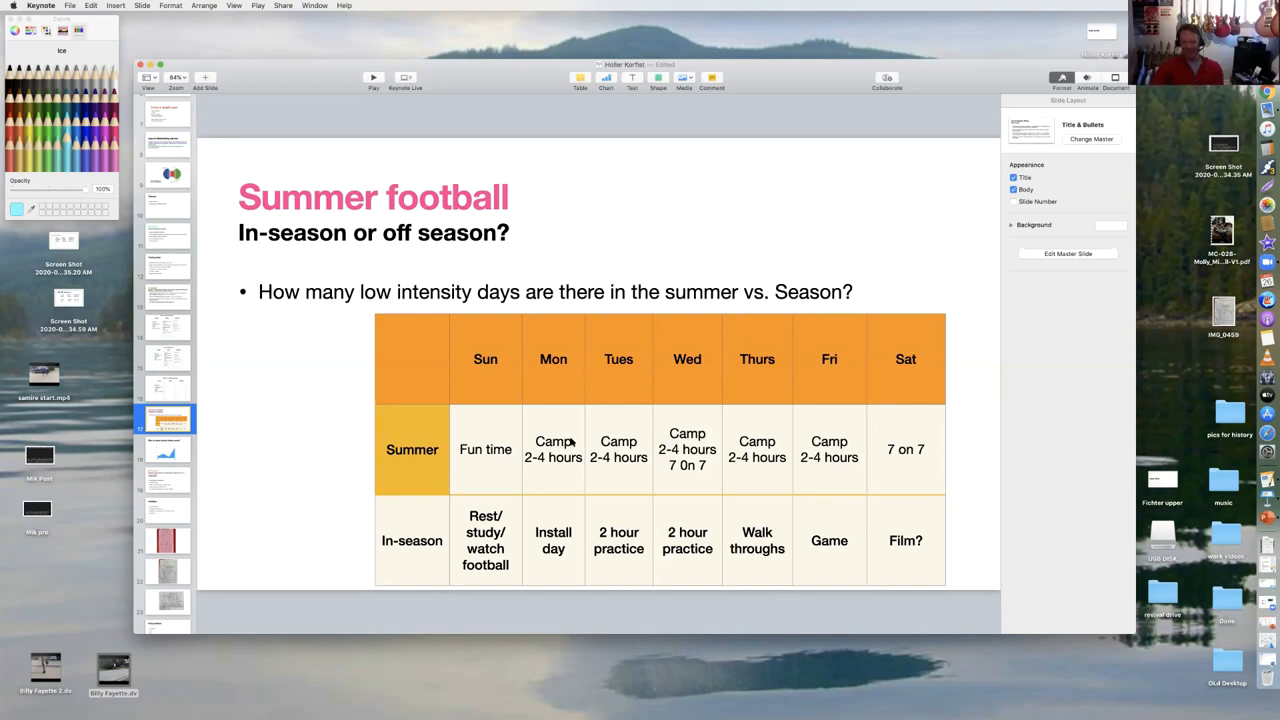
mouse_move(558, 461)
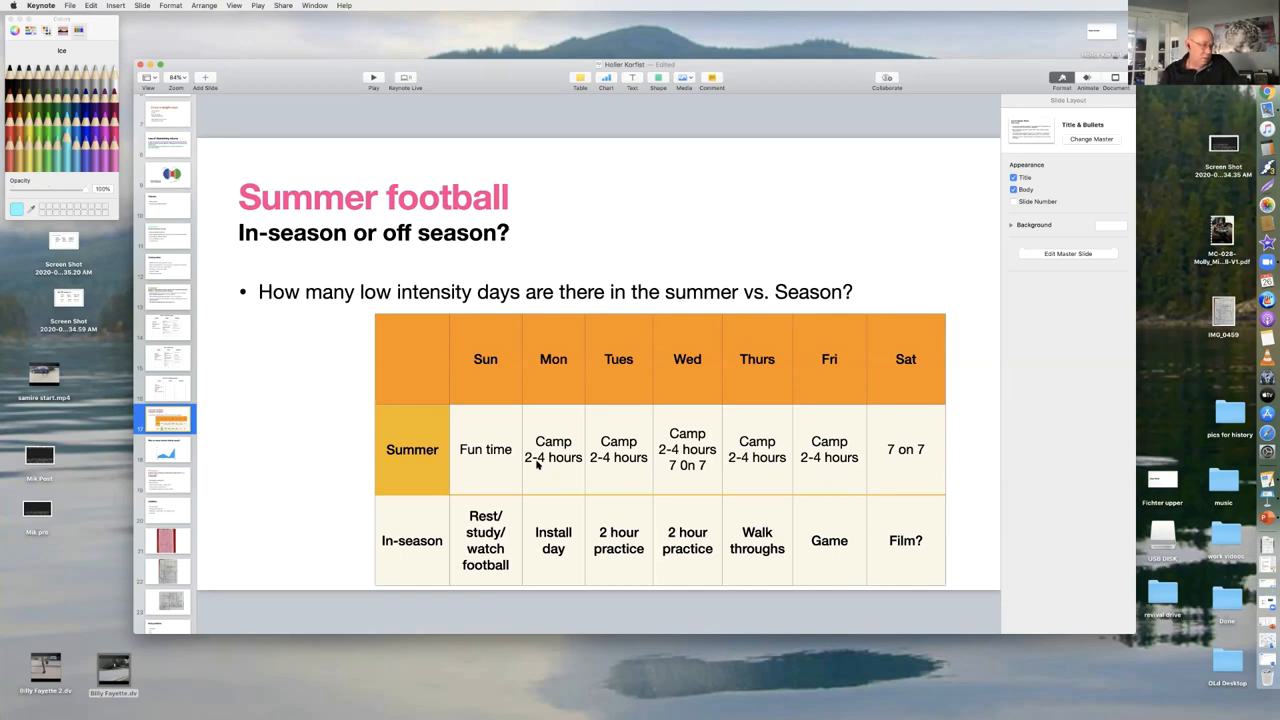
mouse_move(697, 467)
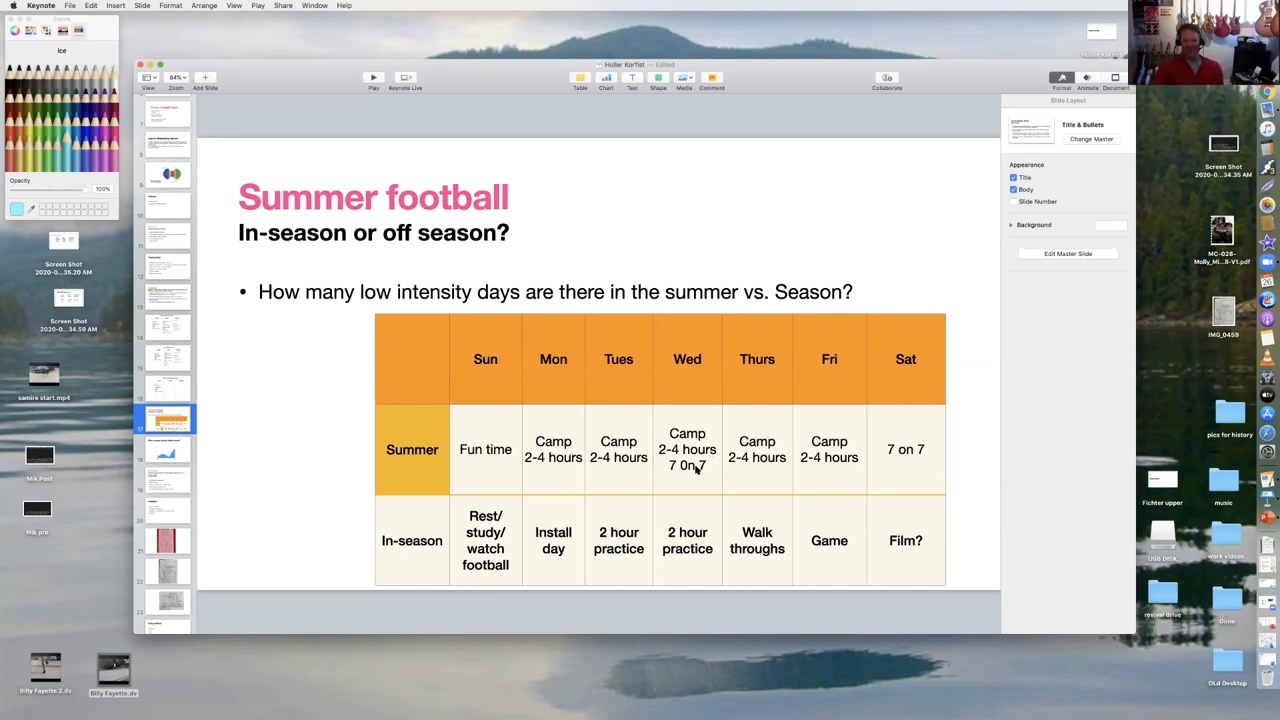
mouse_move(735, 458)
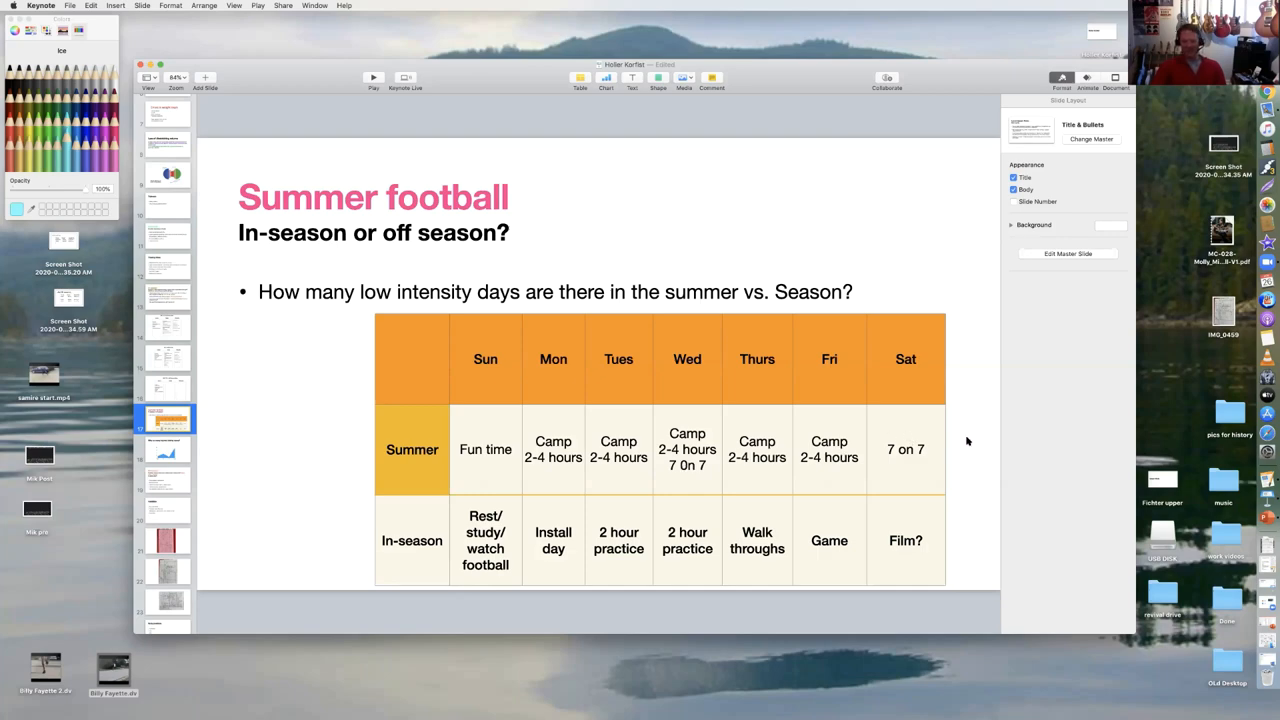
mouse_move(905, 471)
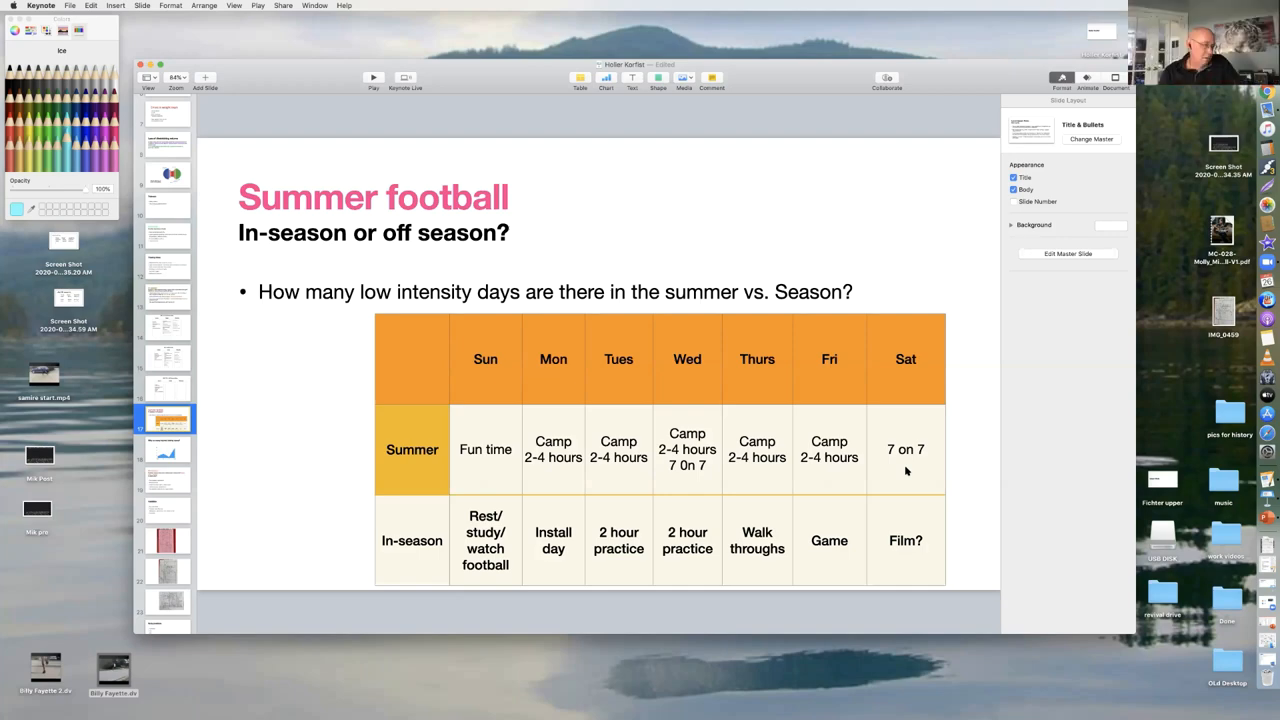
mouse_move(808, 152)
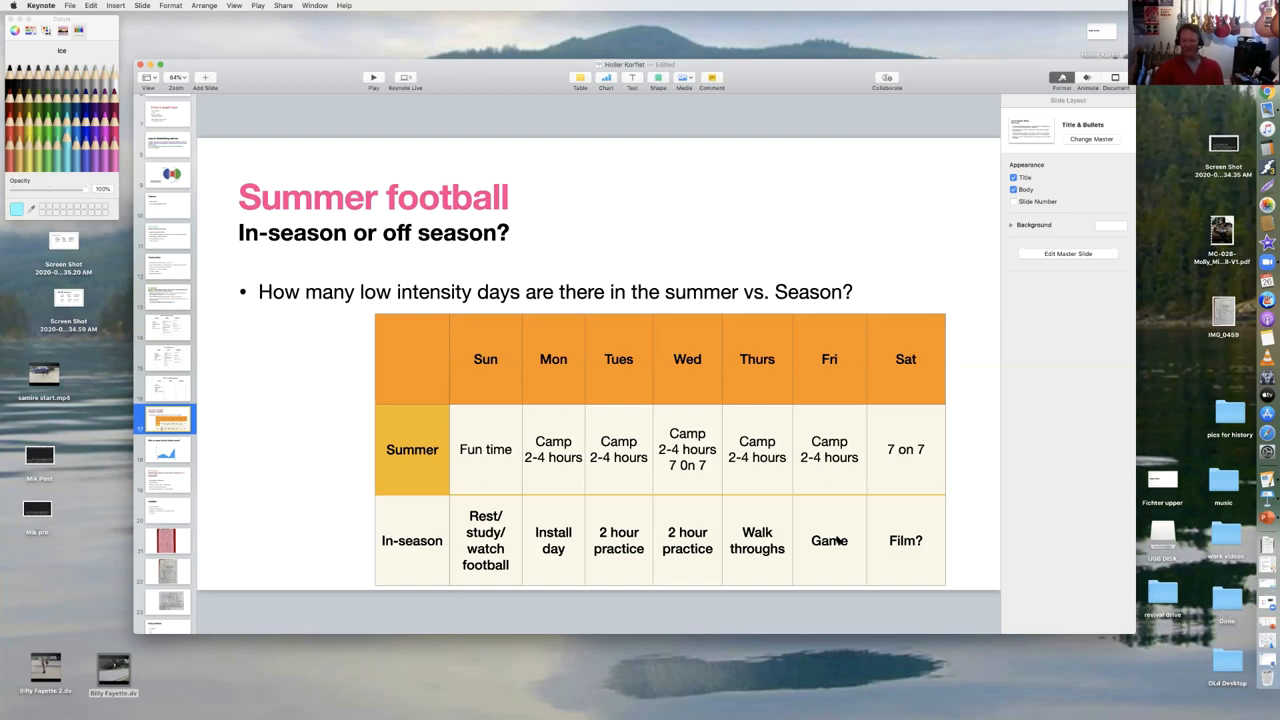
mouse_move(475, 545)
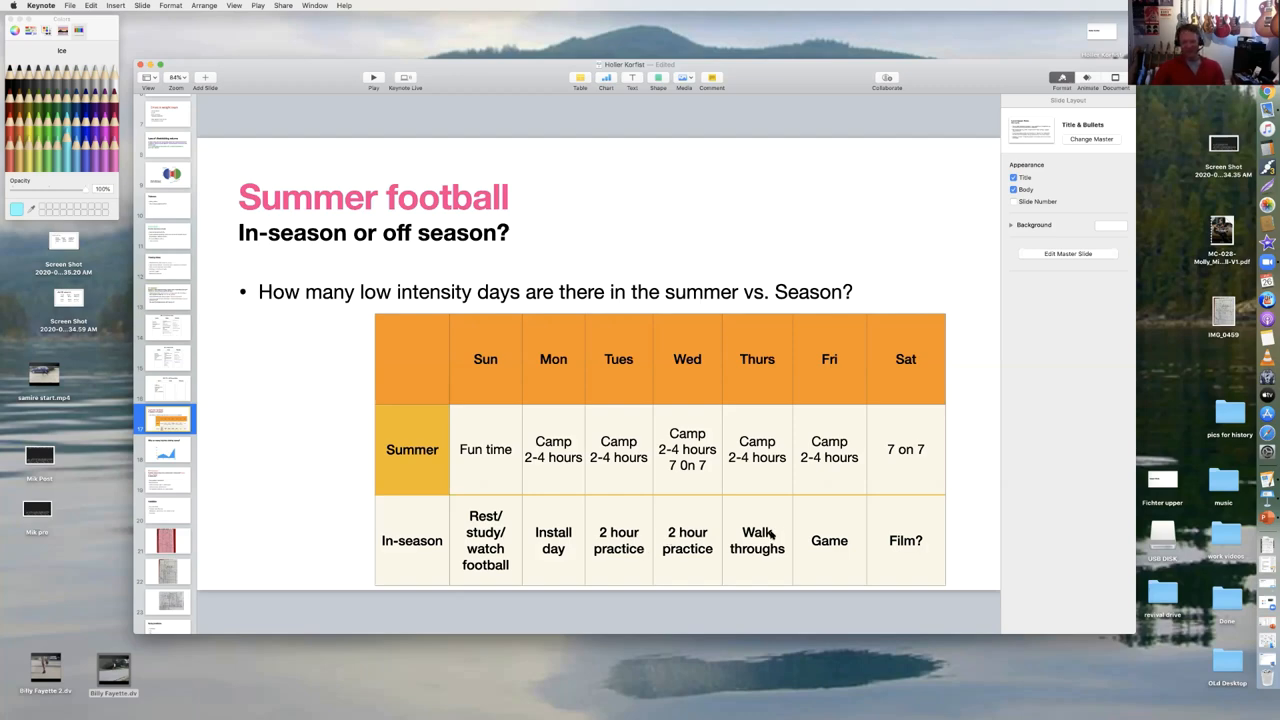
mouse_move(910, 535)
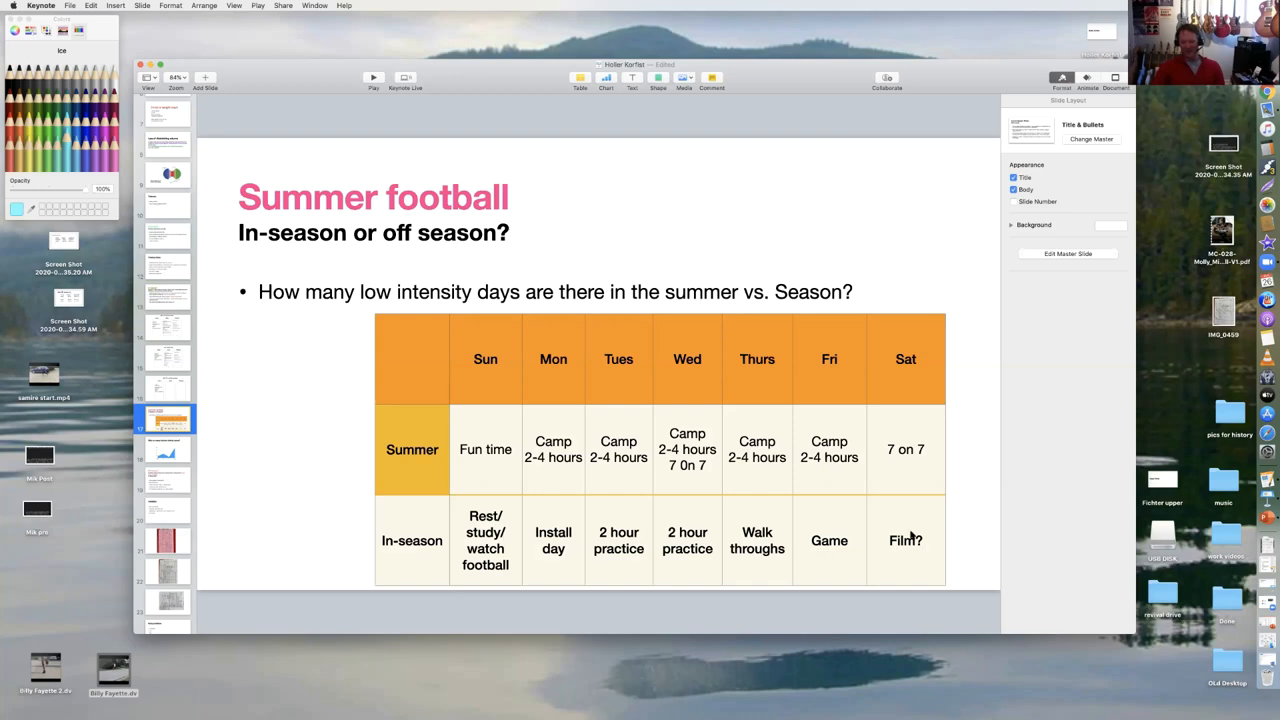
mouse_move(915, 571)
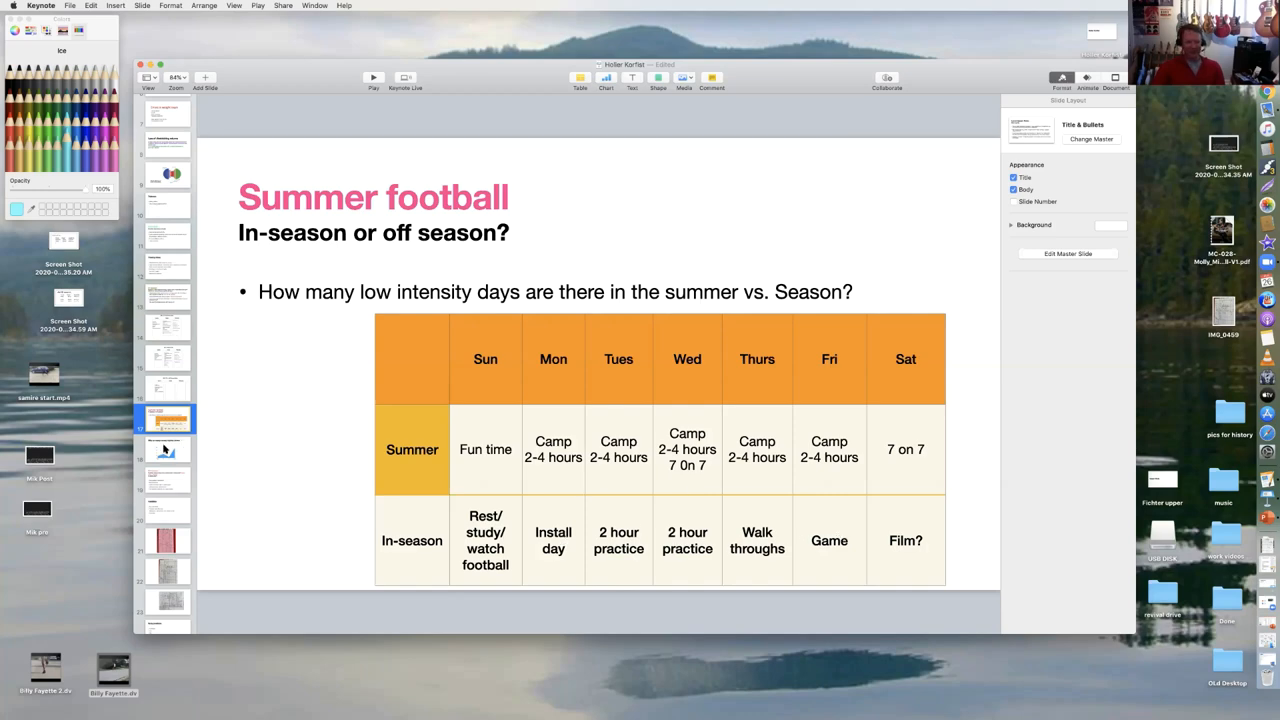
View the camp injuries slide, then show the In-season slide on velocity, muscle mass, load, recovery
click(166, 449)
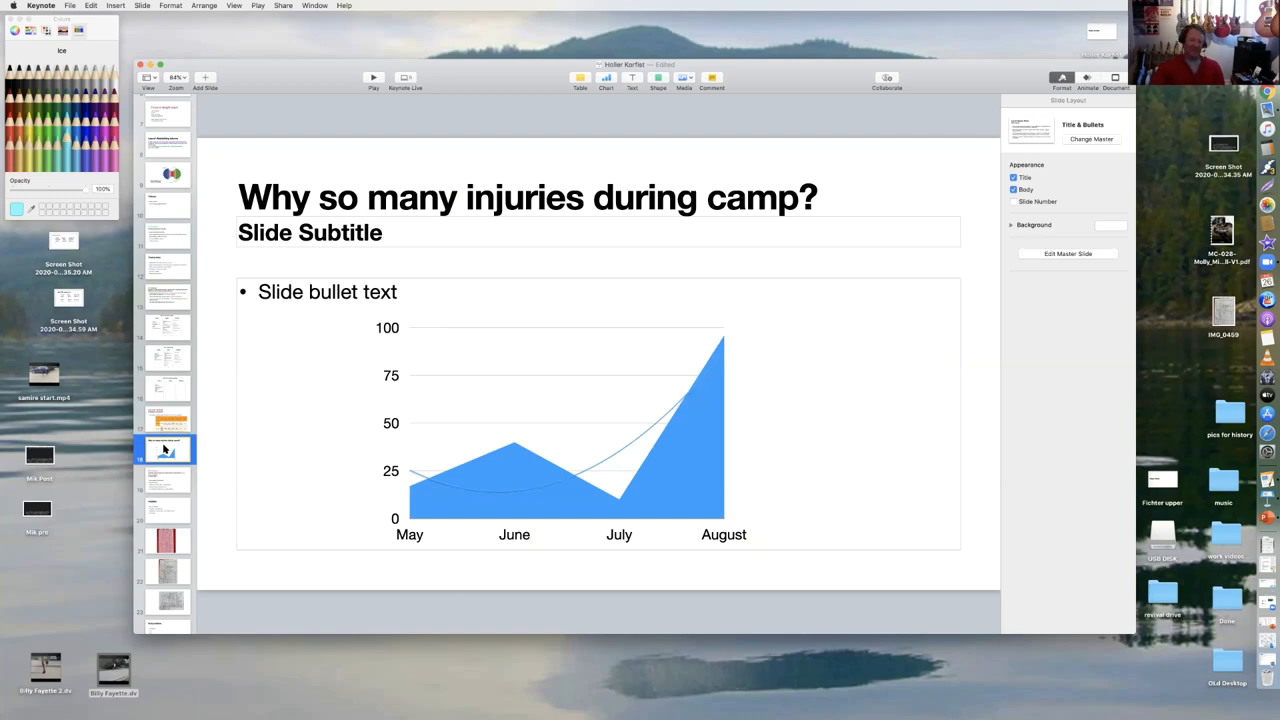
mouse_move(517, 448)
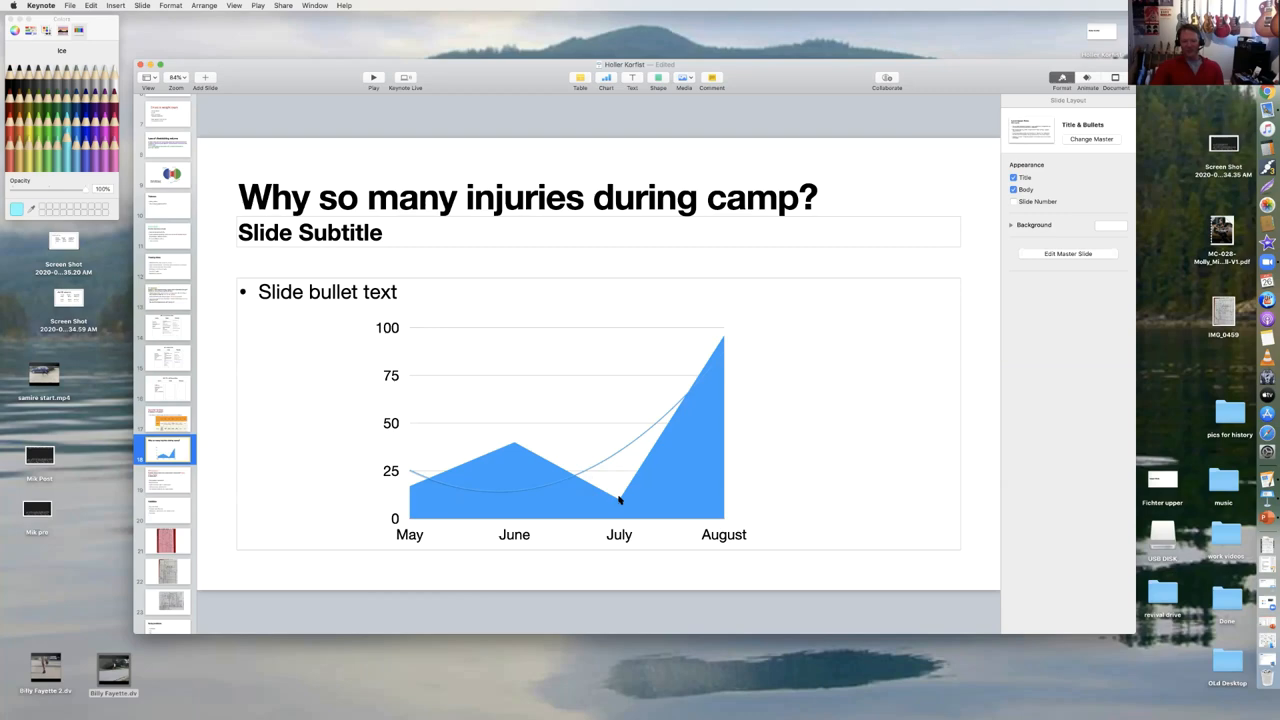
mouse_move(625, 485)
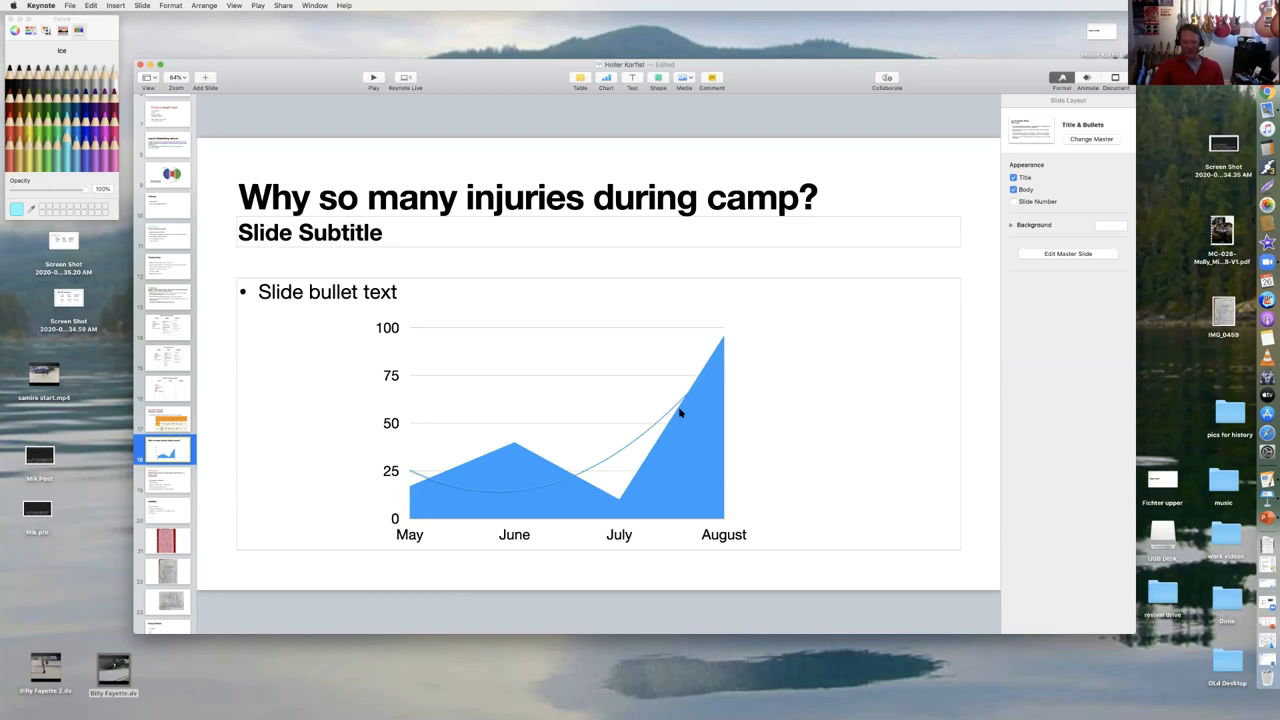
mouse_move(684, 414)
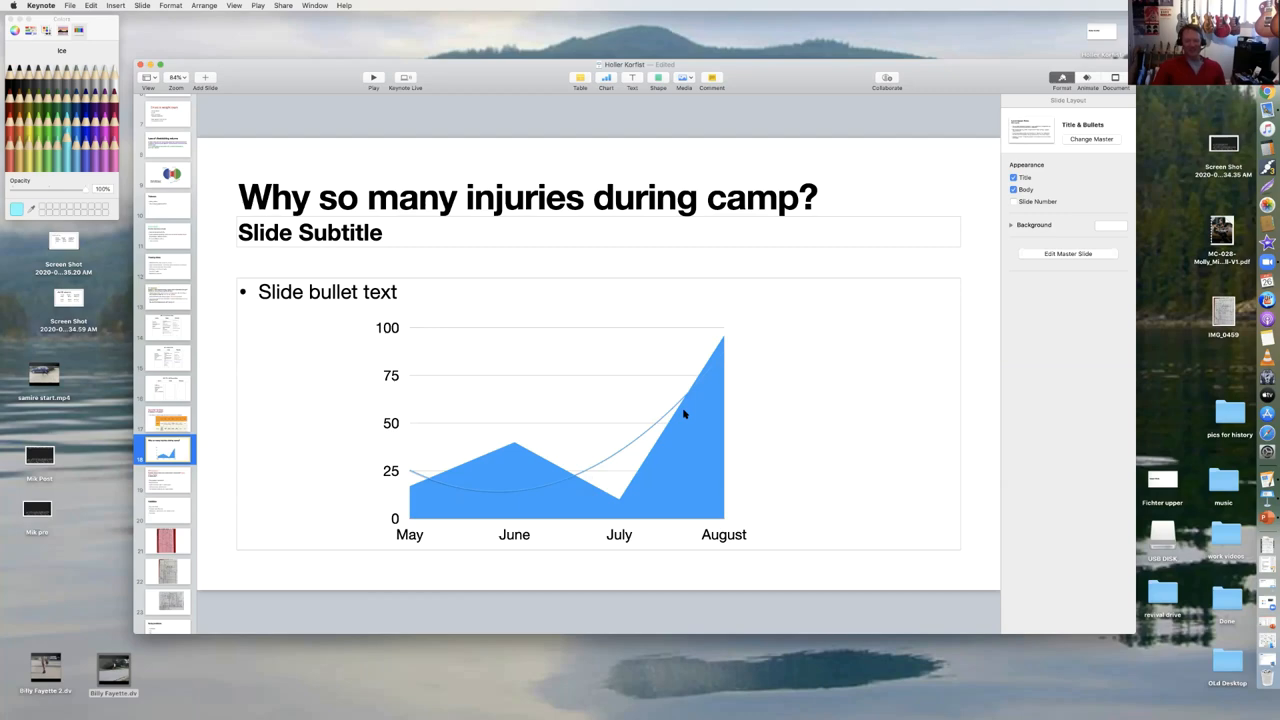
mouse_move(658, 417)
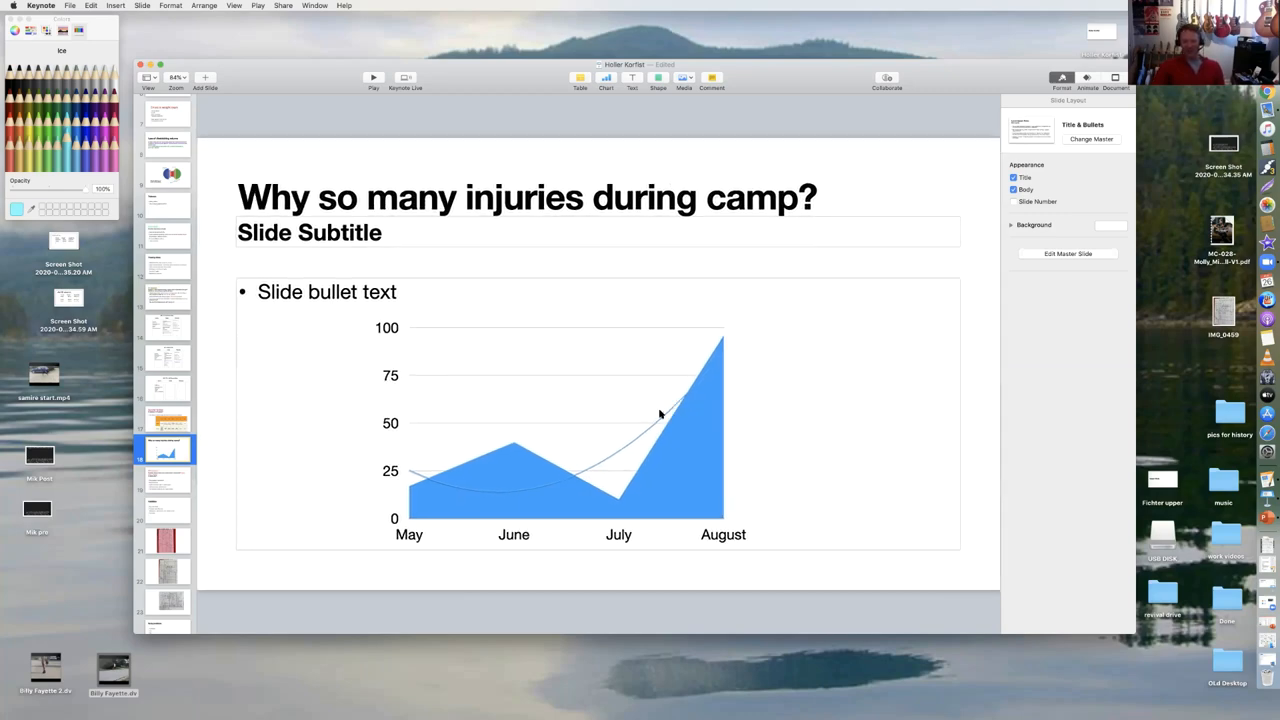
mouse_move(685, 418)
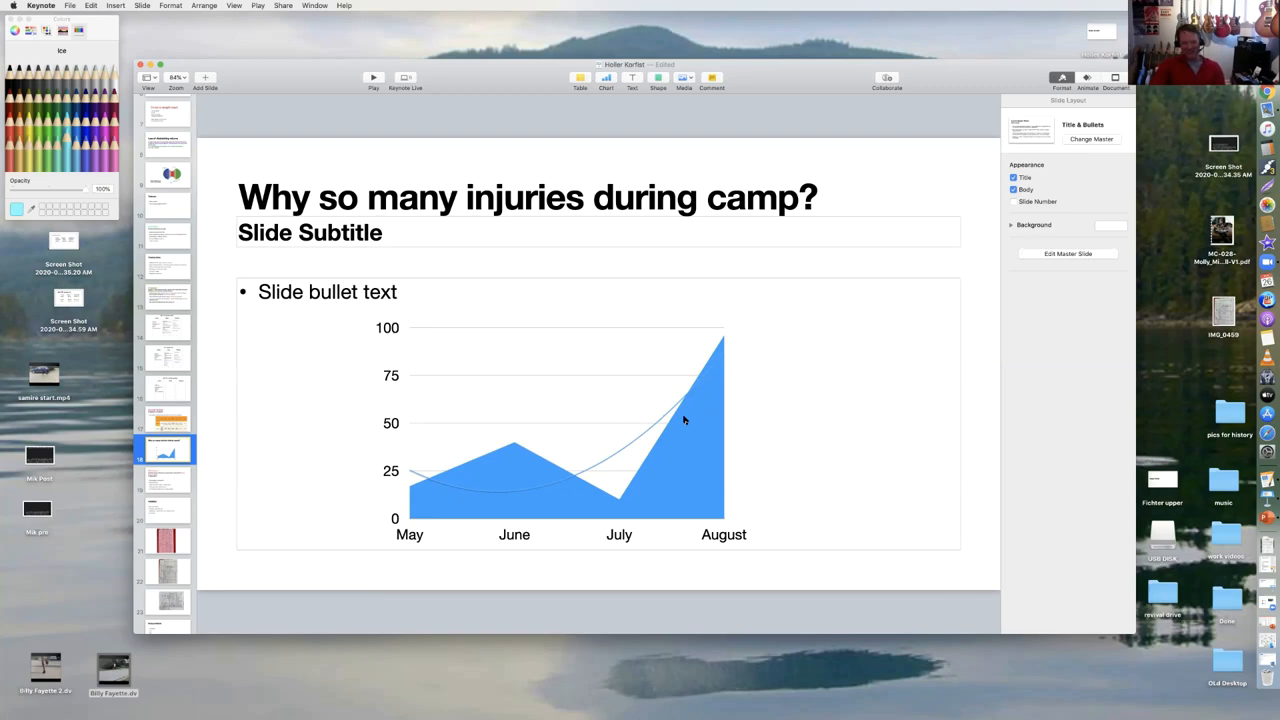
mouse_move(678, 461)
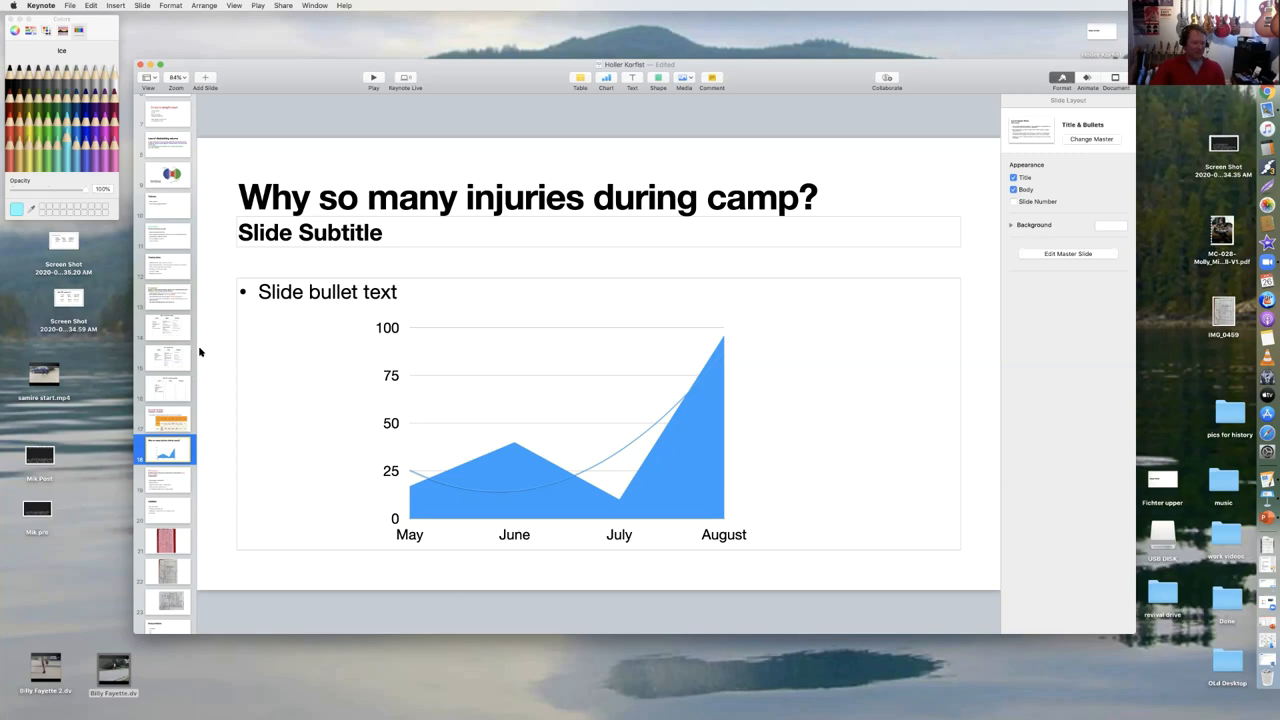
mouse_move(167, 330)
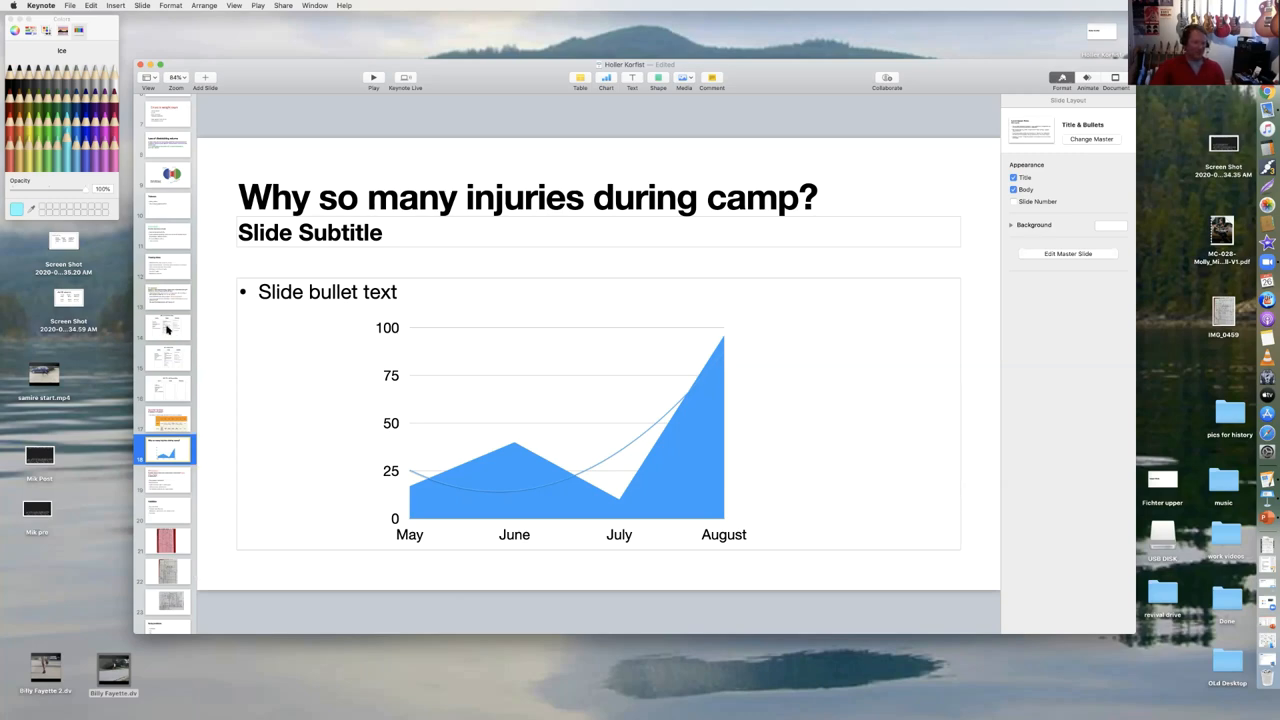
mouse_move(181, 255)
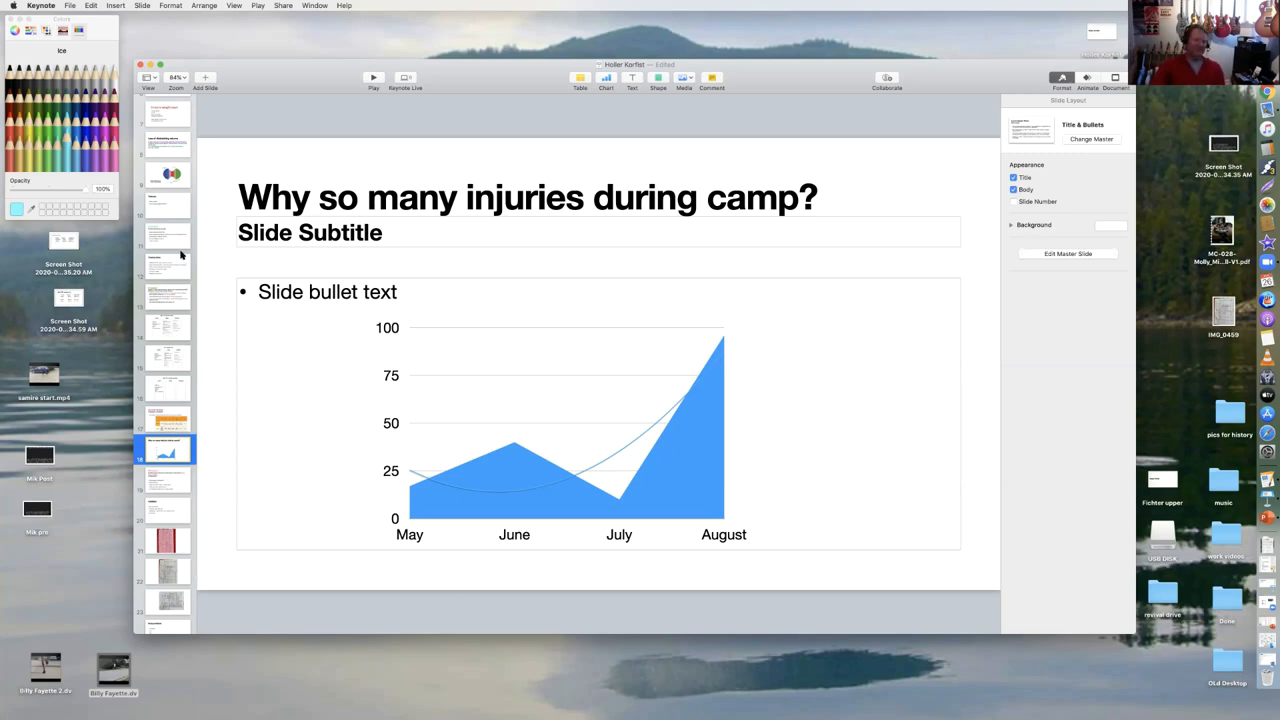
click(166, 296)
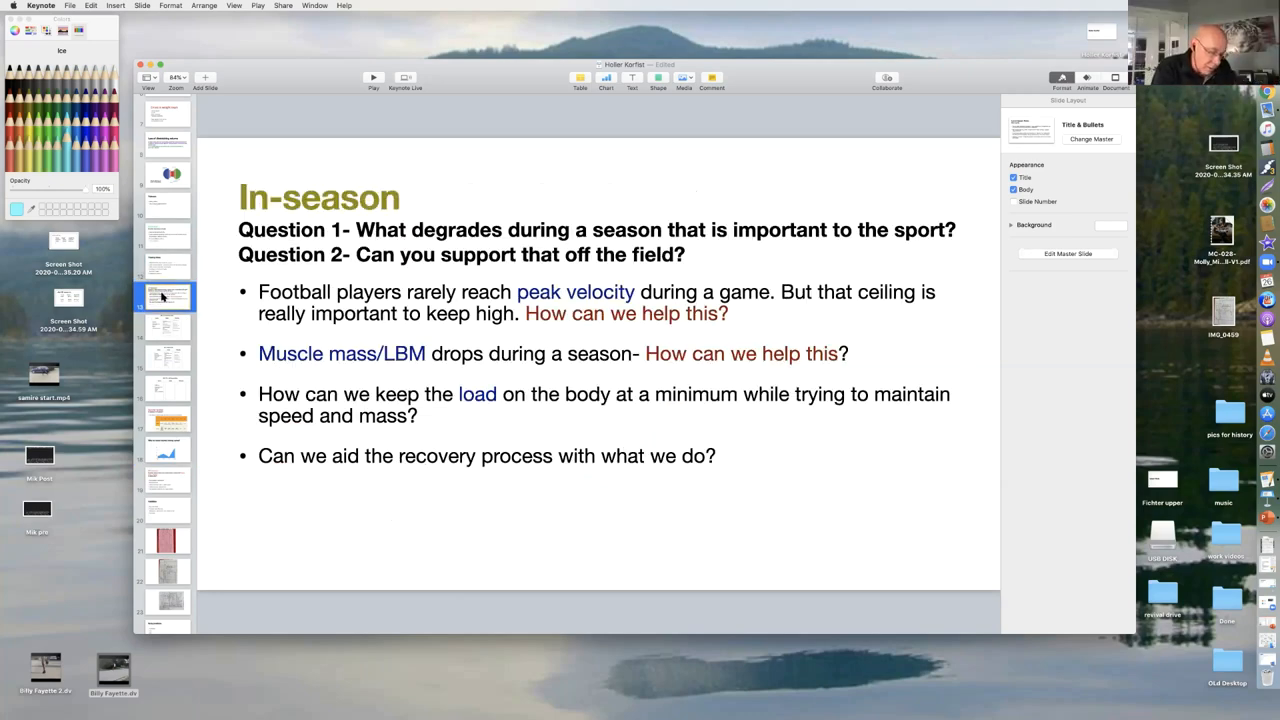
Return to 'Why so many injuries during camp?' with its May–August area chart
click(166, 448)
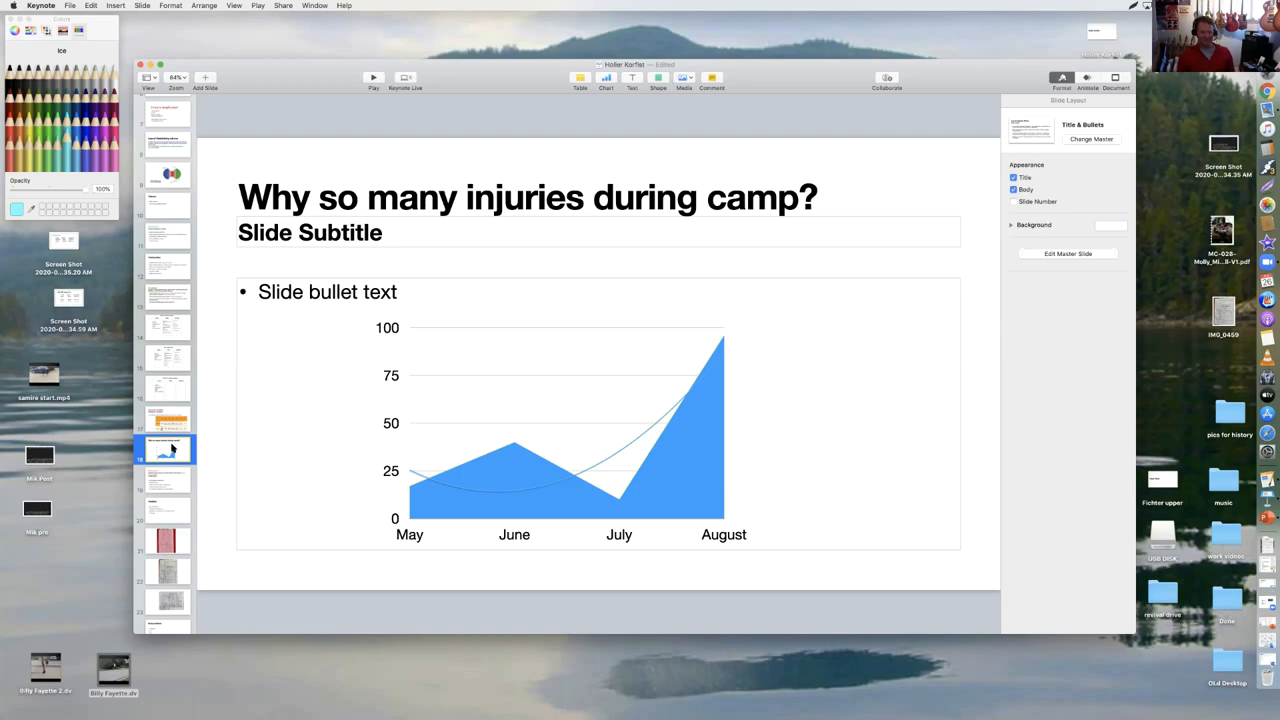
Go back to the In-season slide with its two questions and four bullets
click(165, 295)
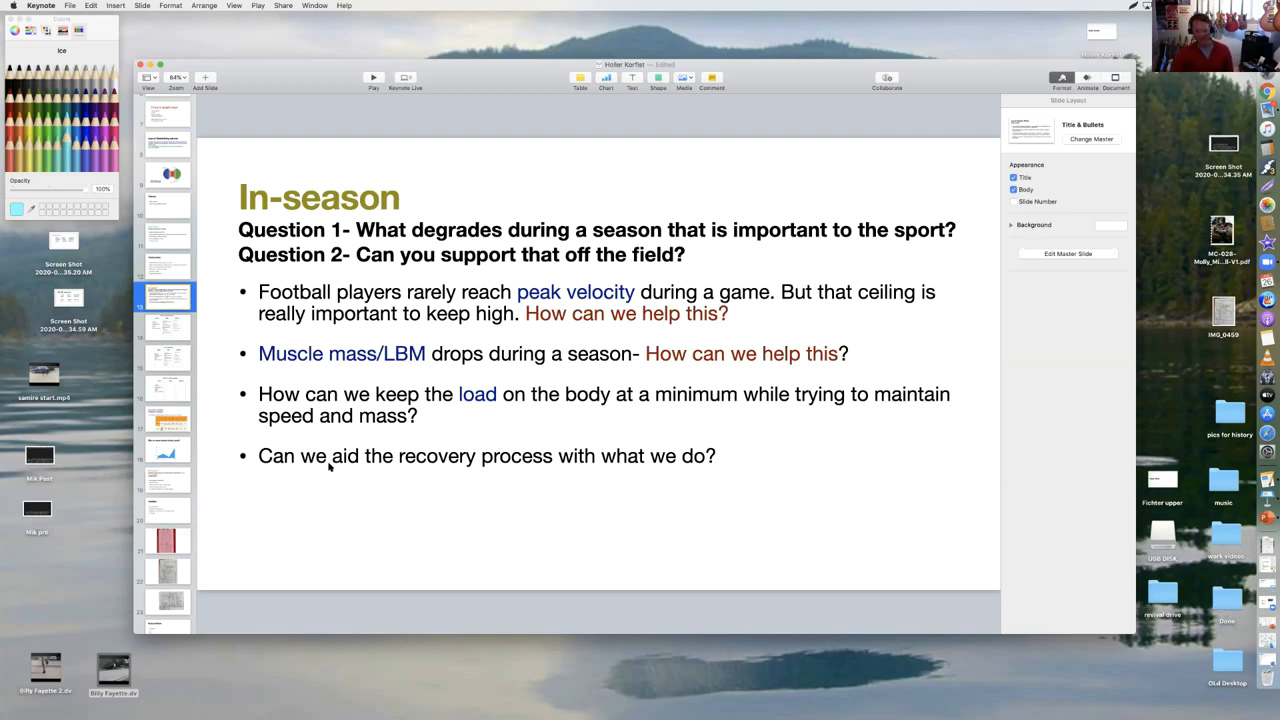
mouse_move(160, 330)
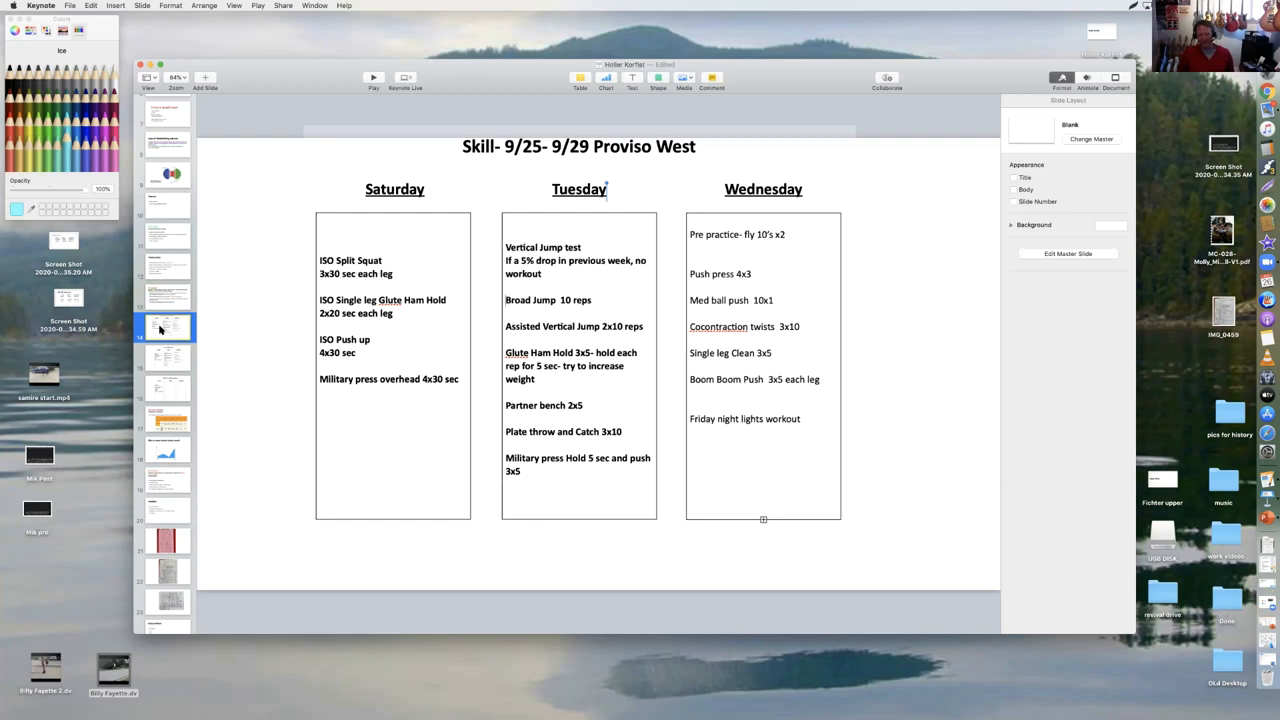
mouse_move(167, 360)
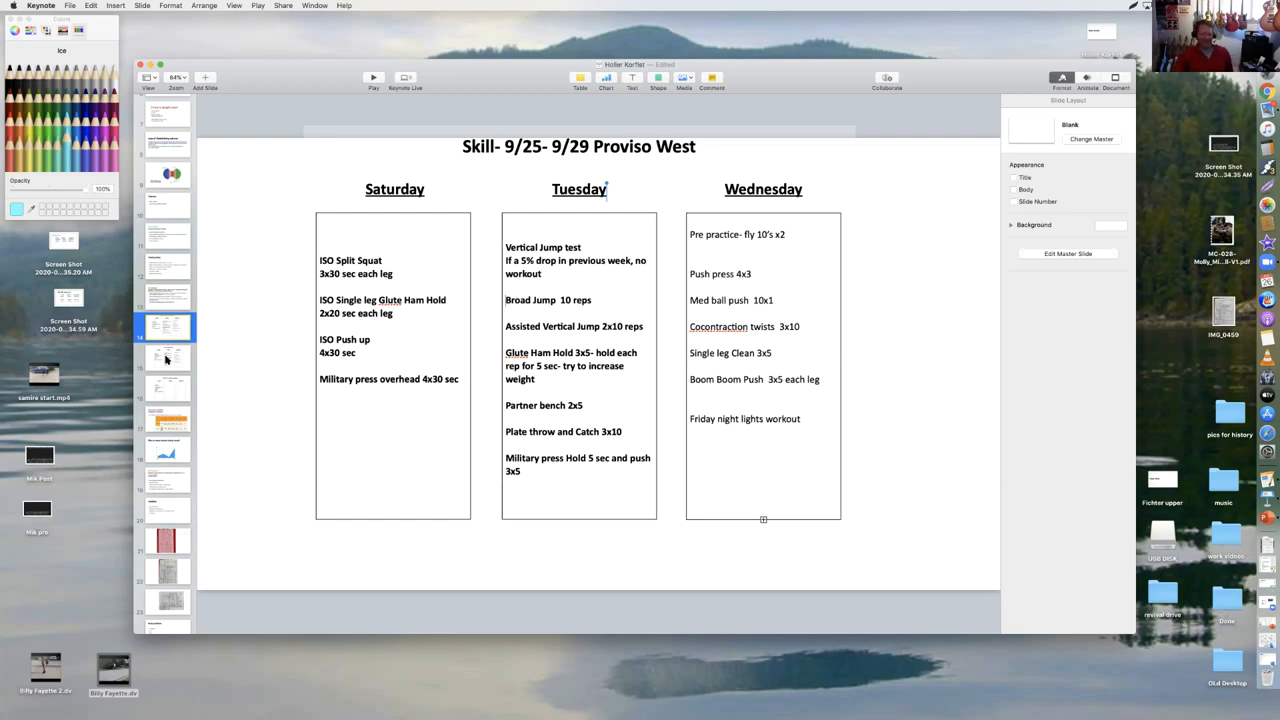
Show the Skill- 9/11-9/16 DGN slide with Saturday, Tuesday and Wednesday workouts
click(166, 357)
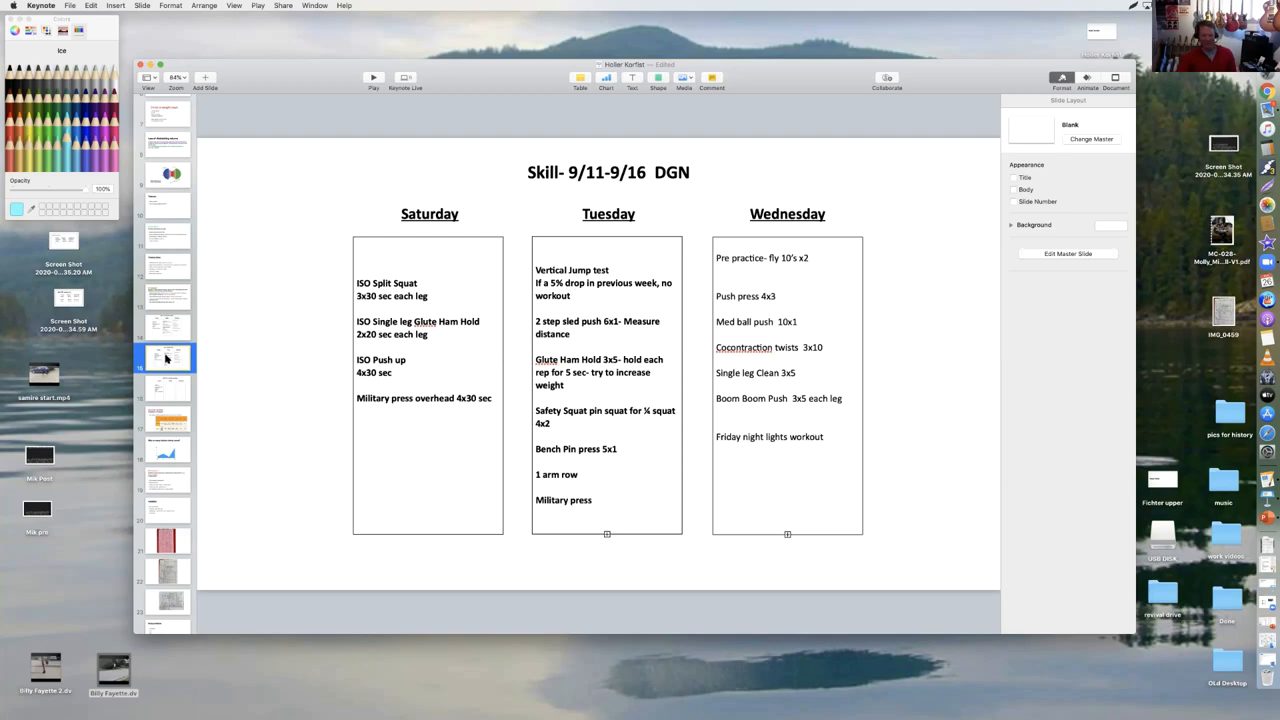
Show the Skill- 10/2- 10/7 Glenbard West slide, where only Saturday has workouts
click(166, 388)
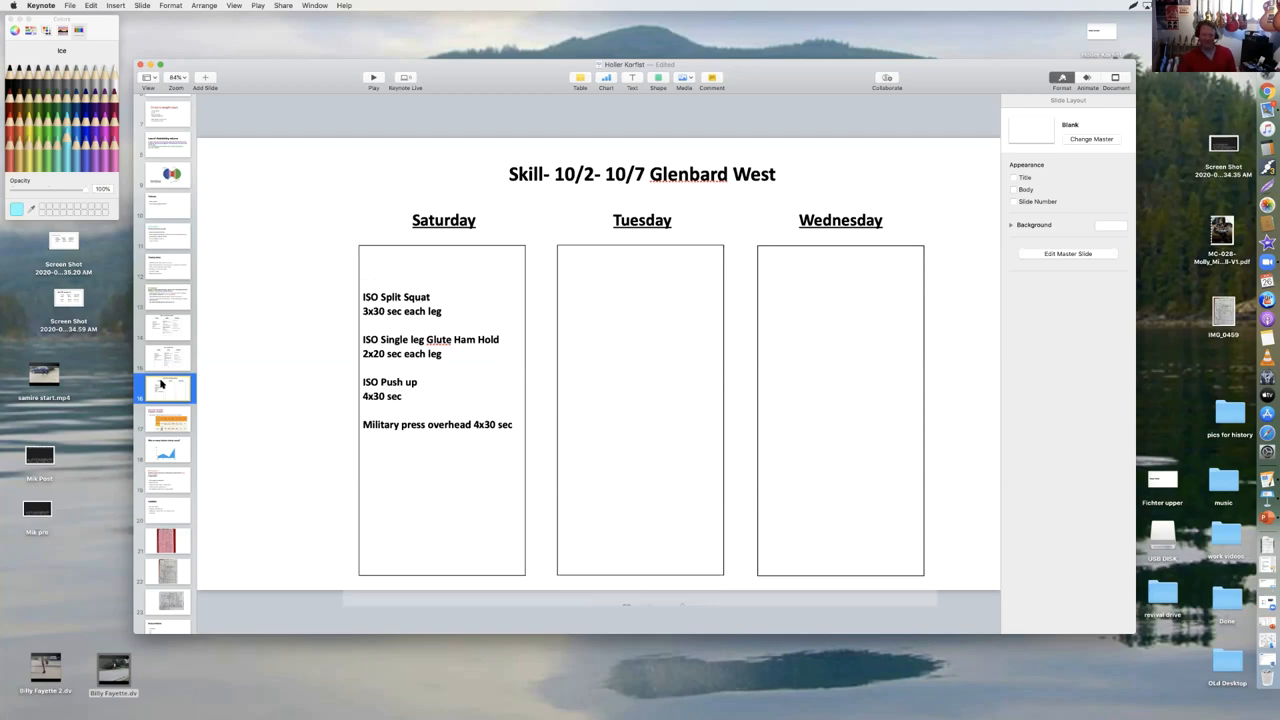
Return to slide 14, Skill- 9/25- 9/29 Proviso West, with all three workout lists
click(167, 327)
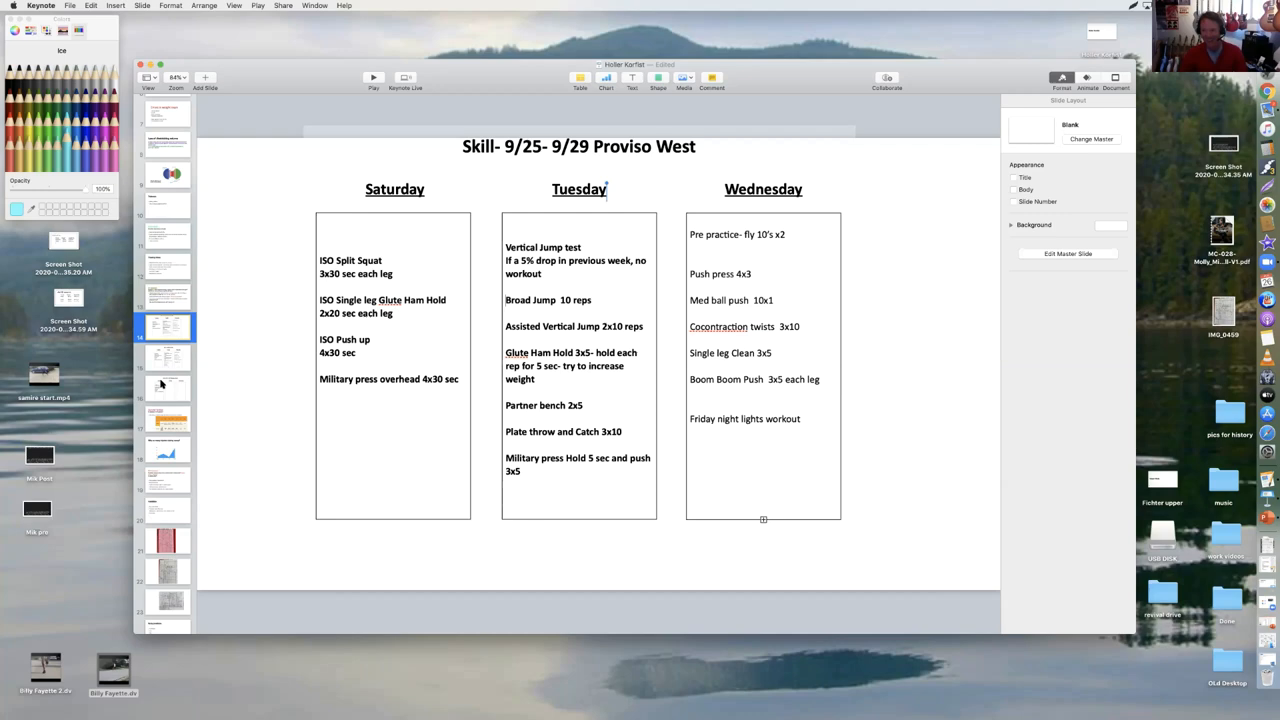
mouse_move(33, 320)
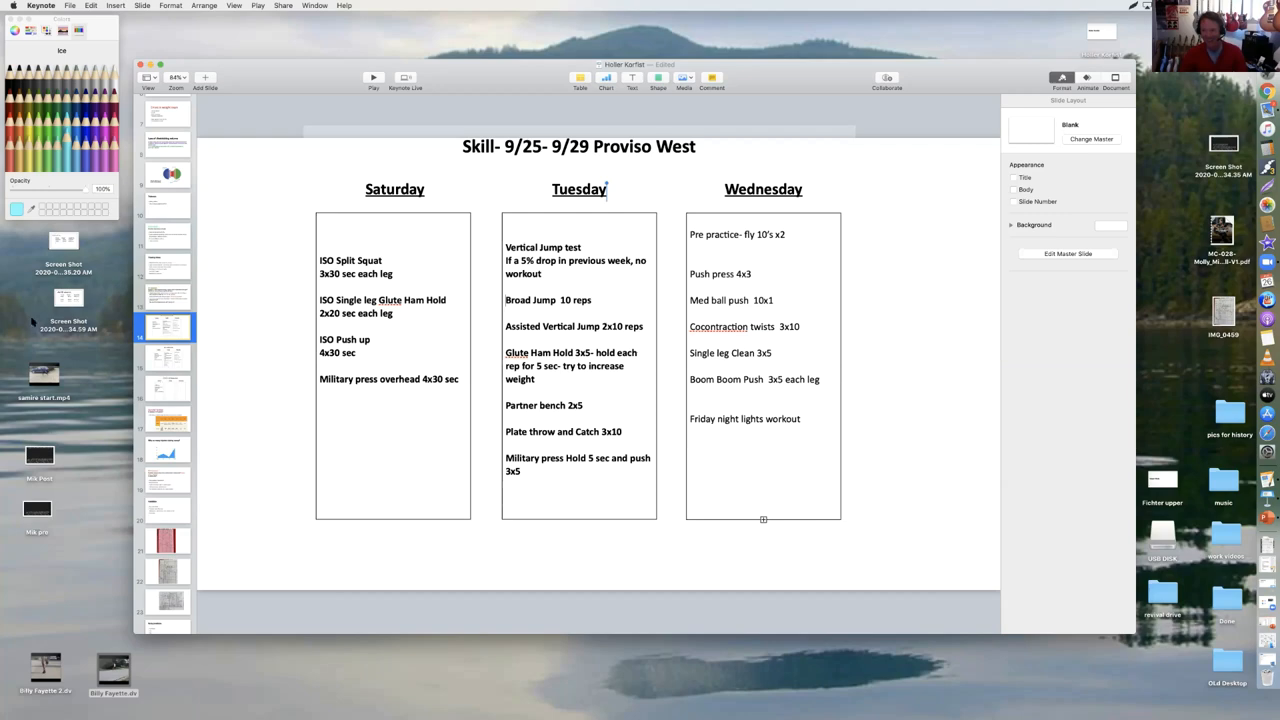
mouse_move(101, 27)
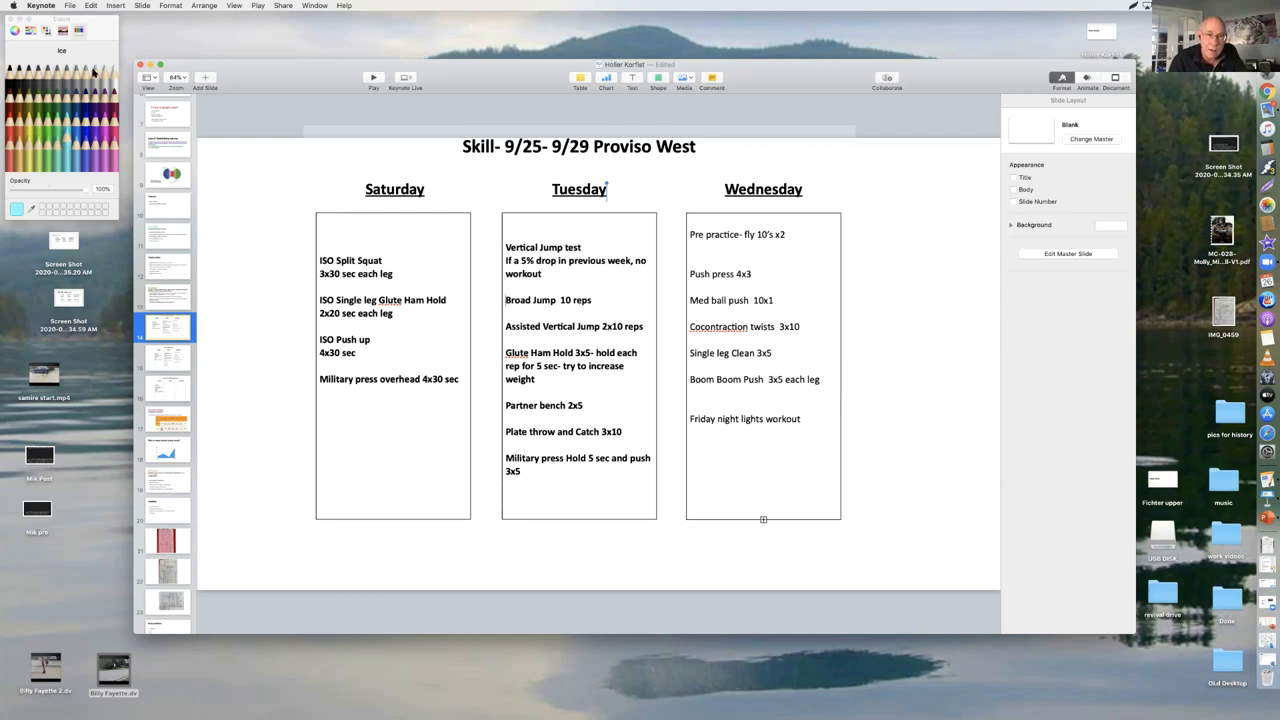
mouse_move(217, 307)
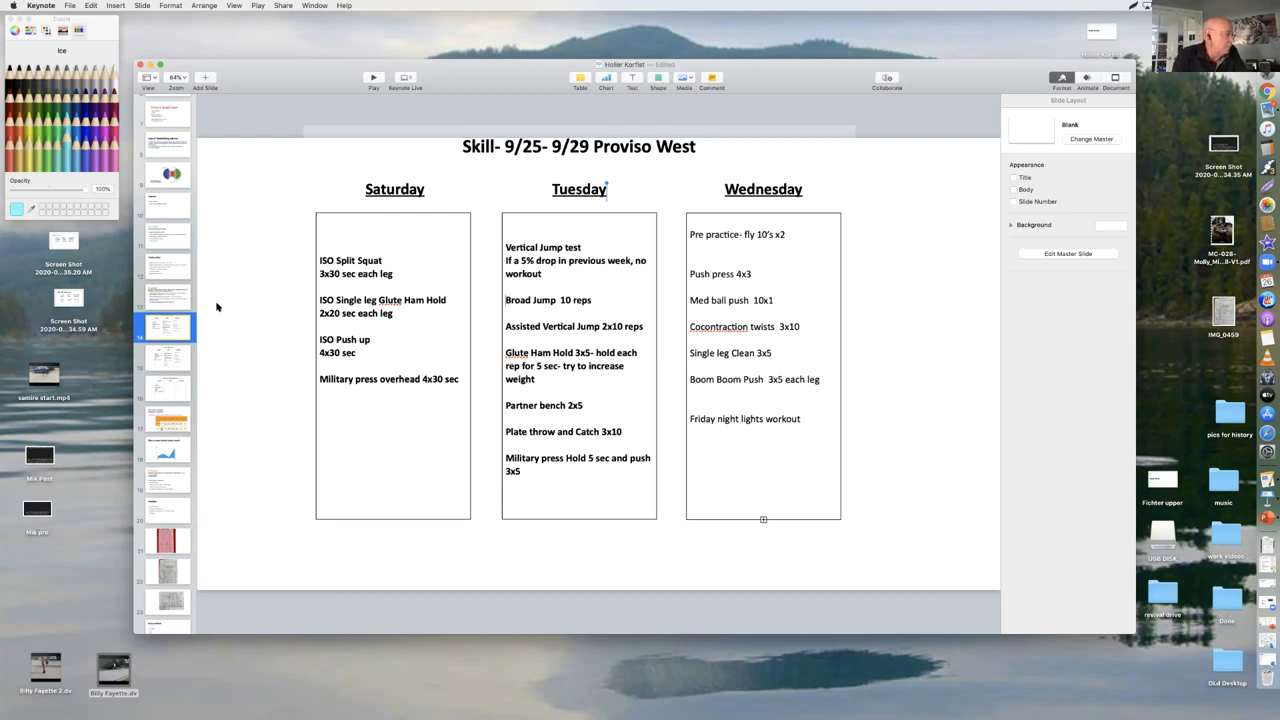
mouse_move(180, 367)
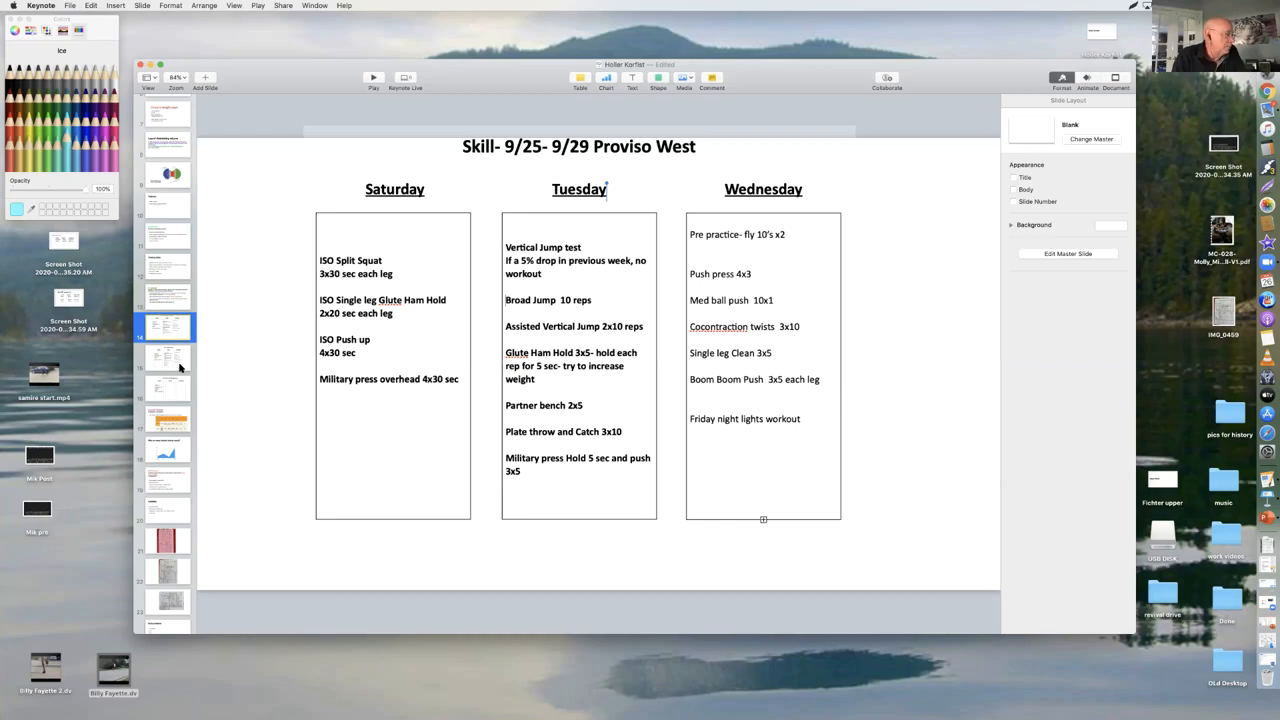